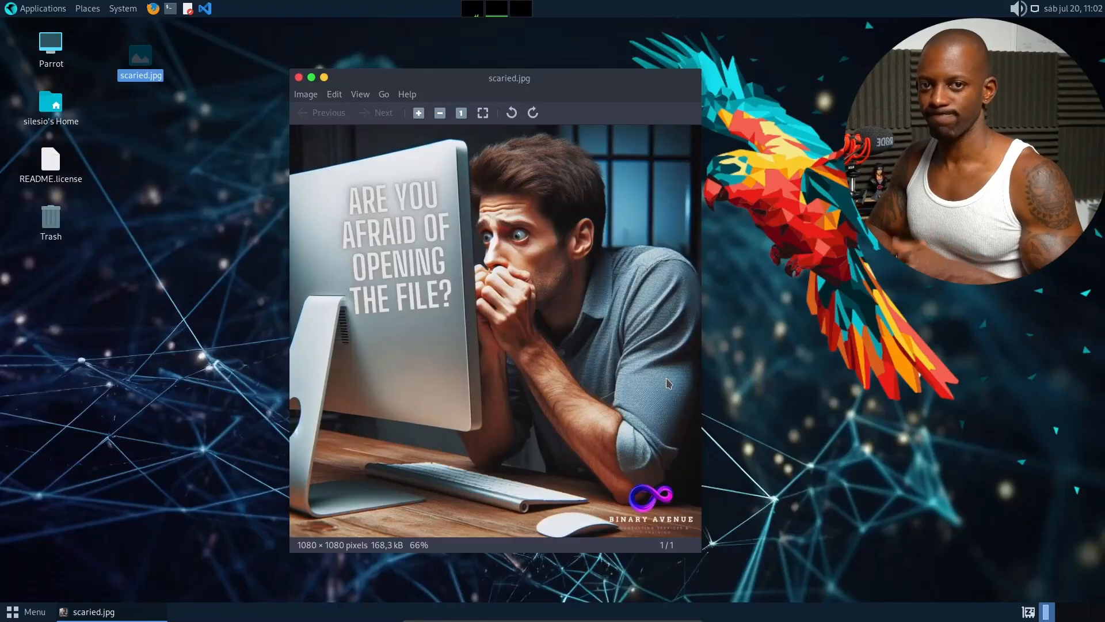
mouse_move(622, 88)
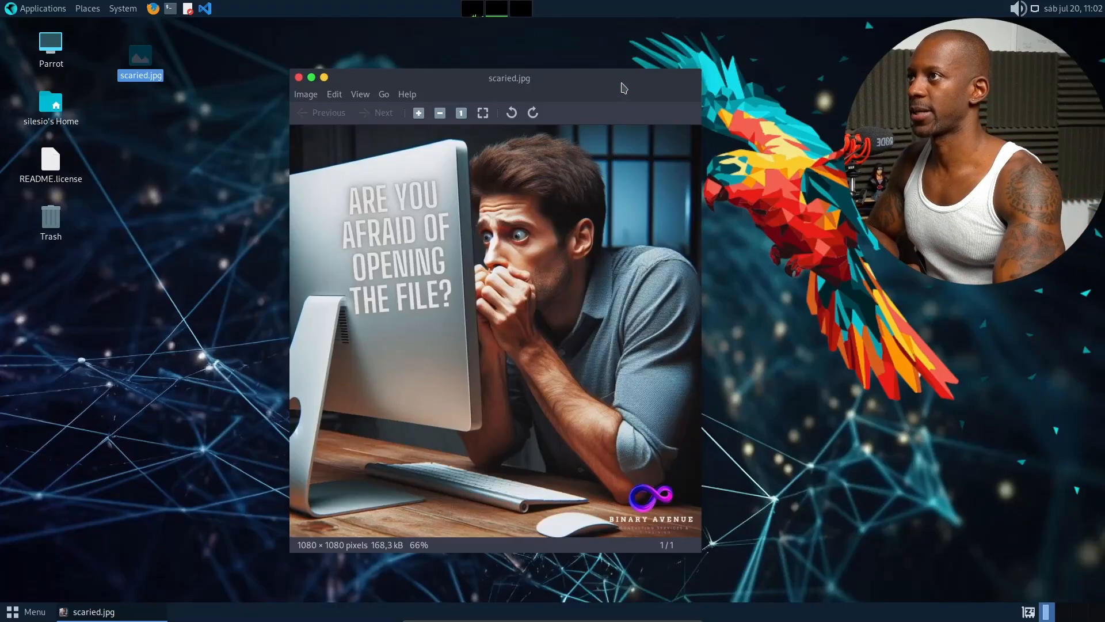
Enlarge the scaried.jpg viewer window to full screen, then return to the terminal
click(483, 113)
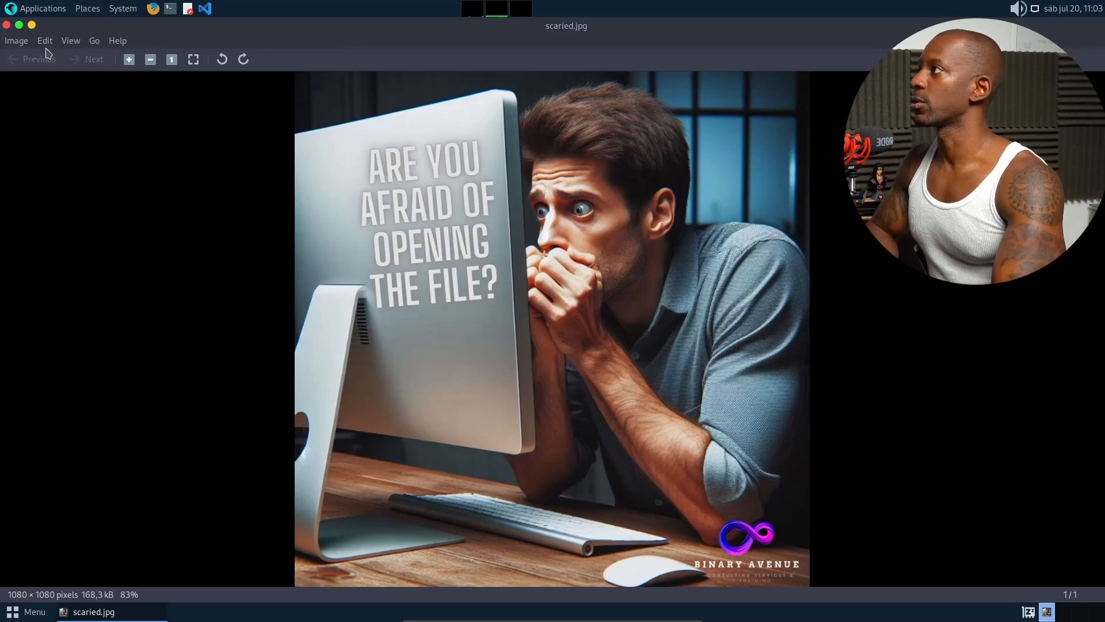
click(6, 25)
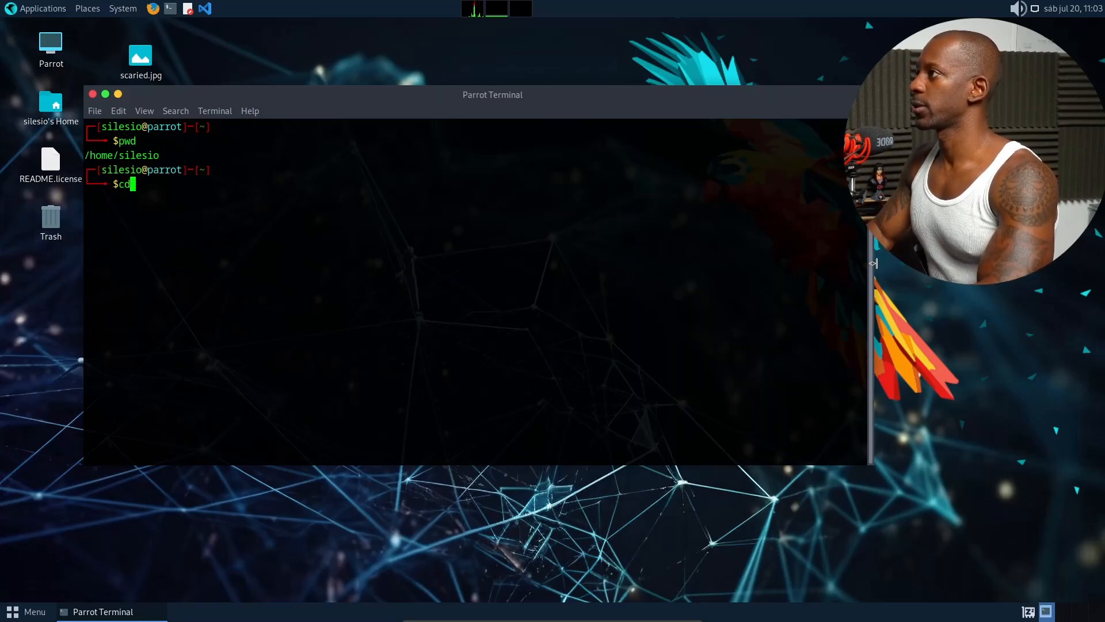
Move into Desktop and identify scaried.jpg as a 1080x1080 JPEG with the file command
text(Des)
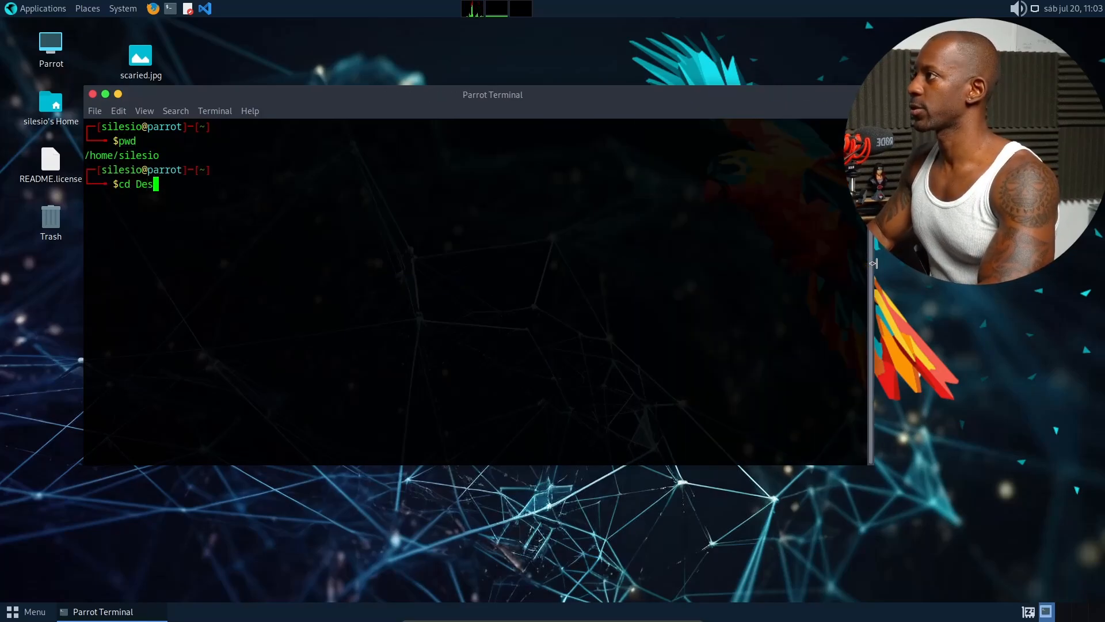
key(Return)
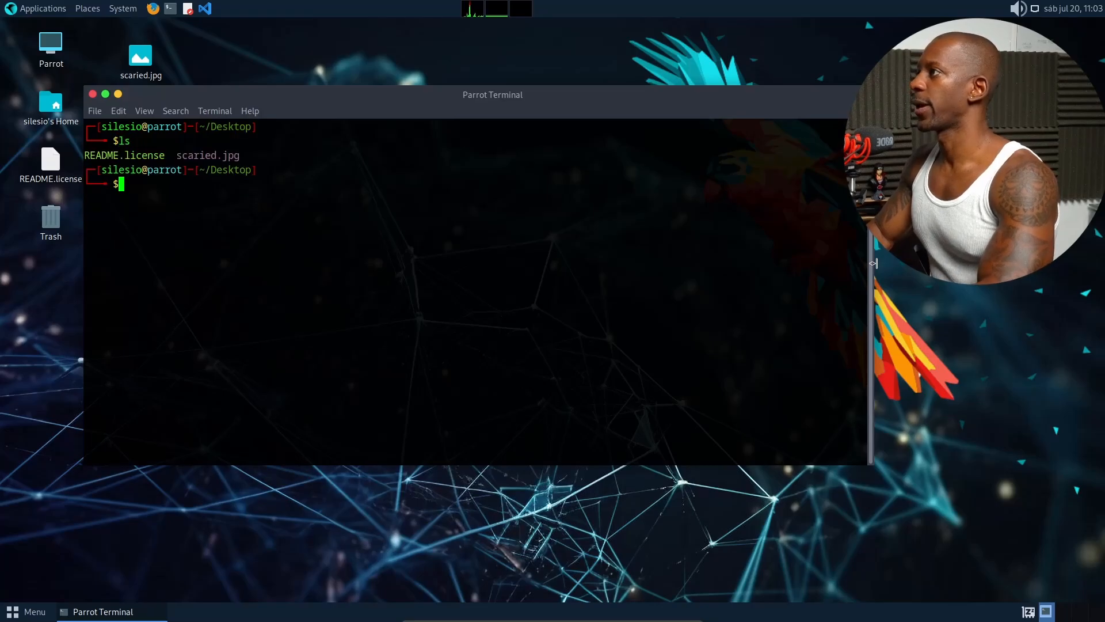
text(file)
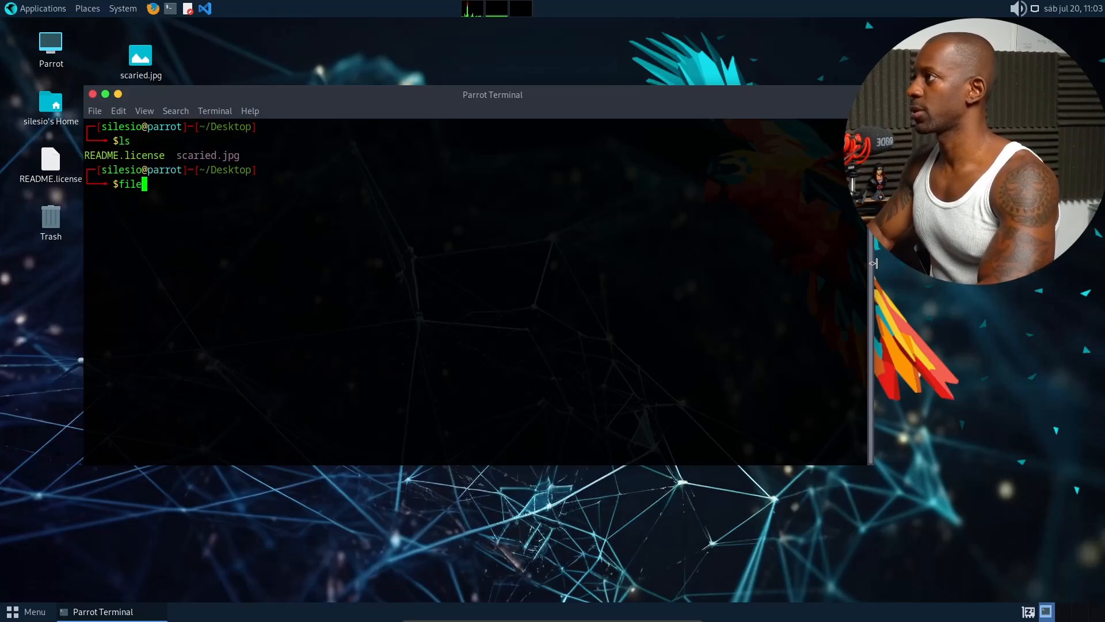
key(Return)
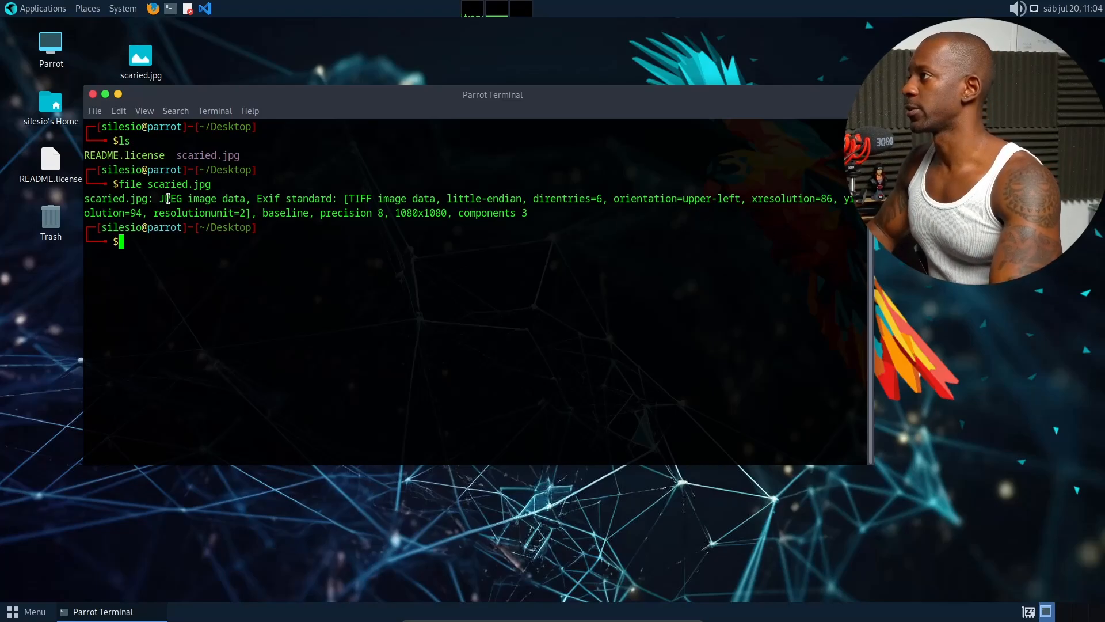
double_click(109, 198)
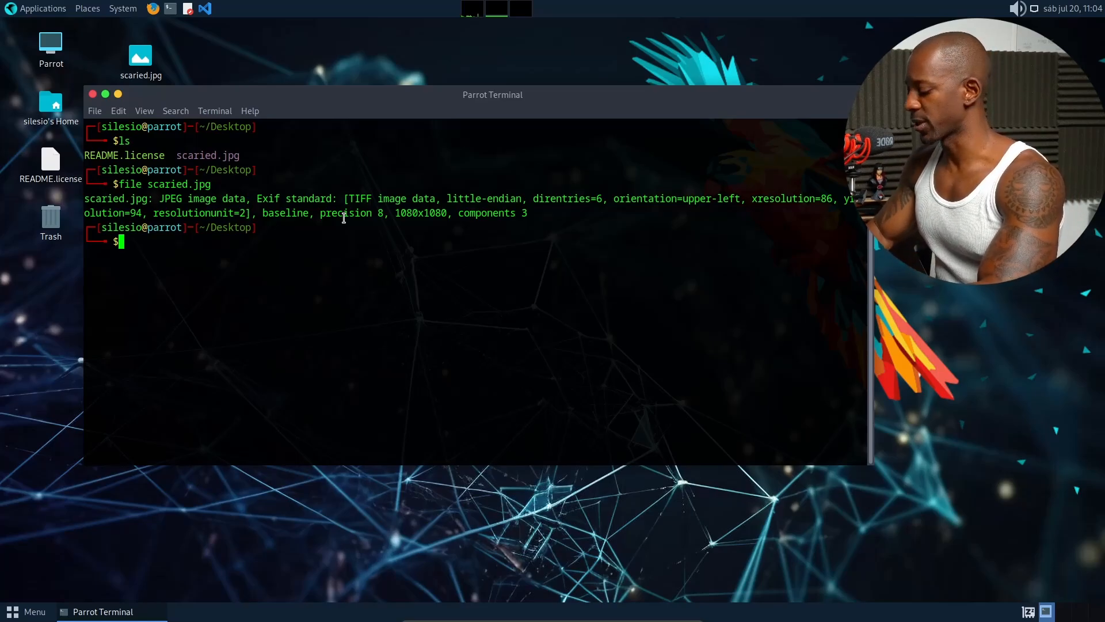
Install steghide with 'sudo apt install steghide -y', authorizing with the sudo password
text(sudo)
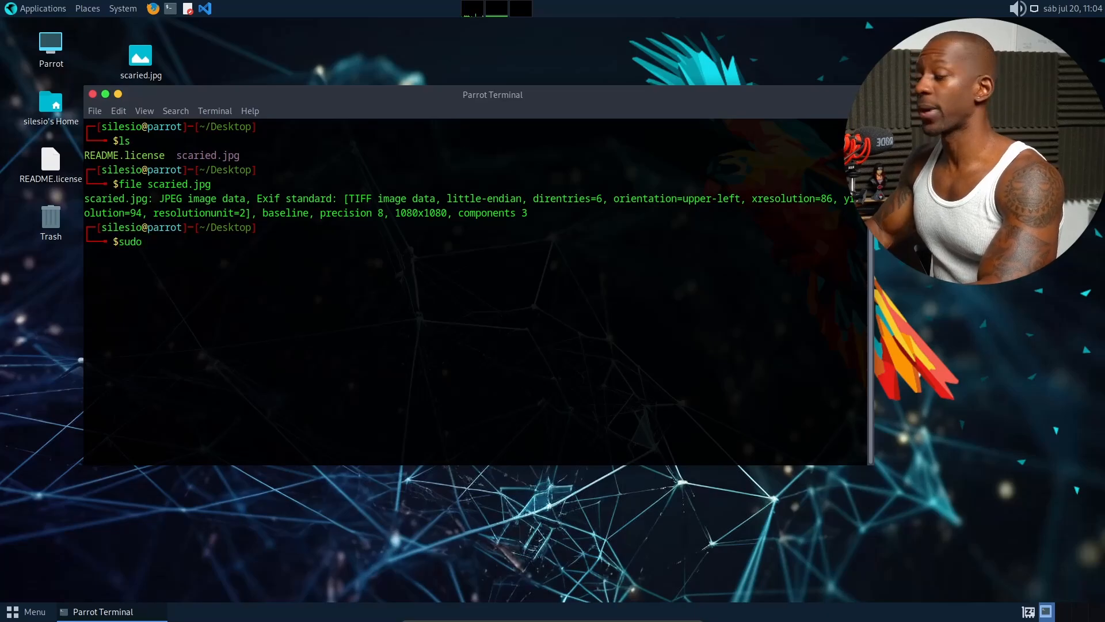
text(apt install stegh)
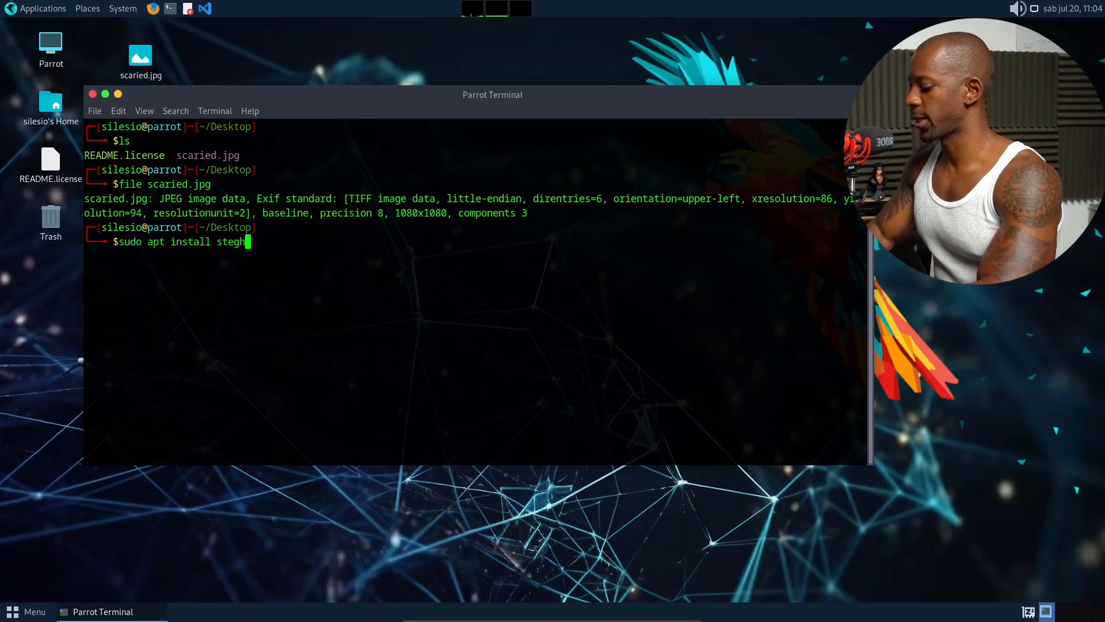
text(ide -y)
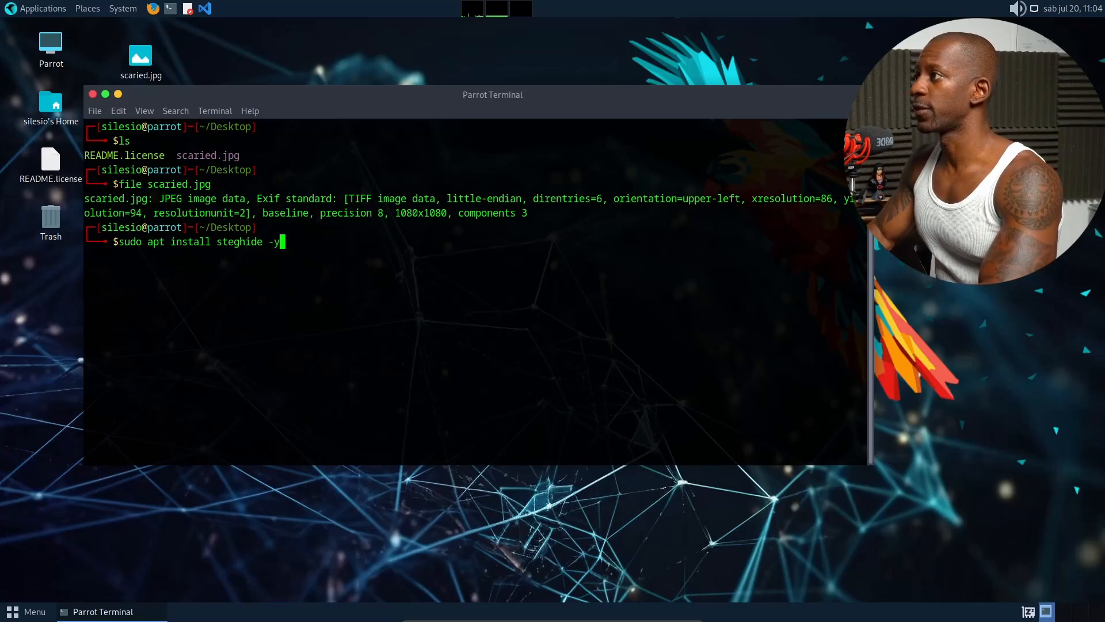
key(Return)
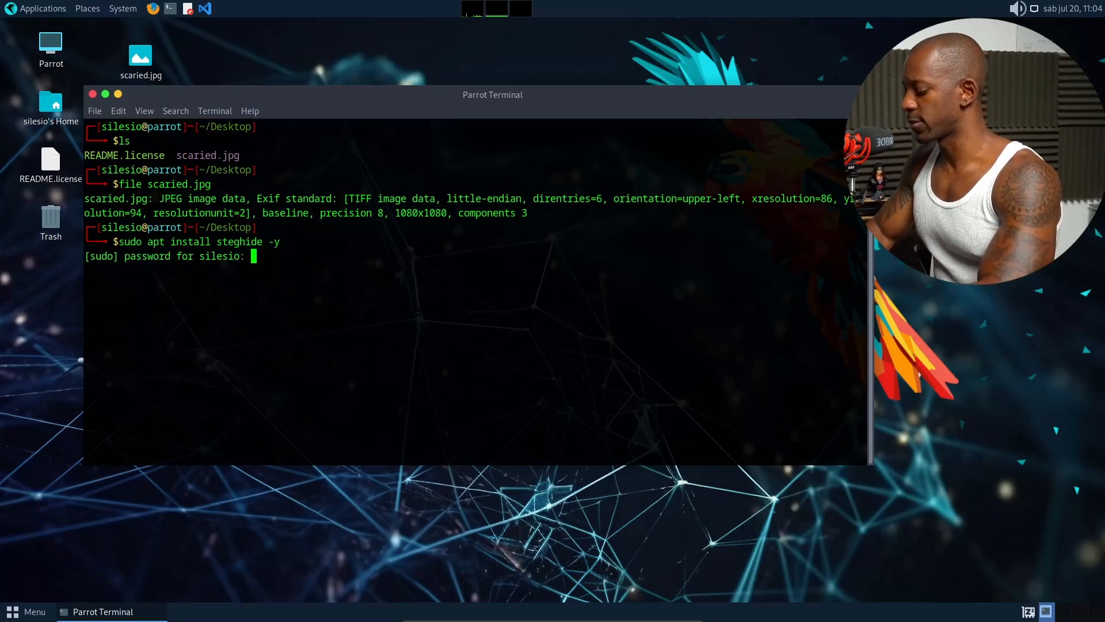
key(Return)
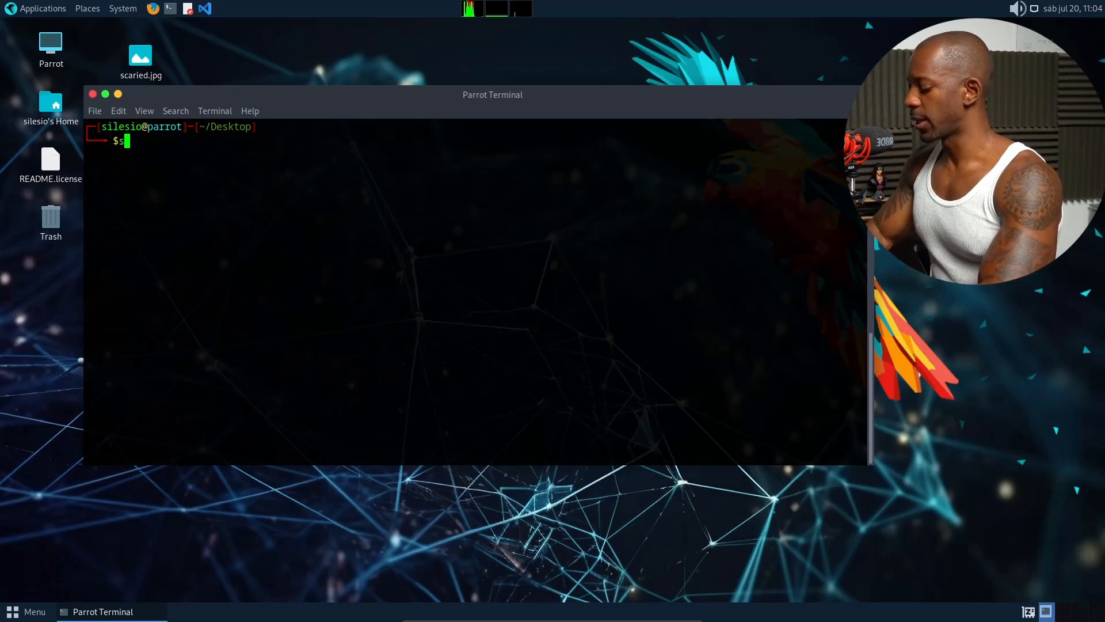
Show steghide --help and scroll through it, selecting emb.txt in the embed example
text(teghide)
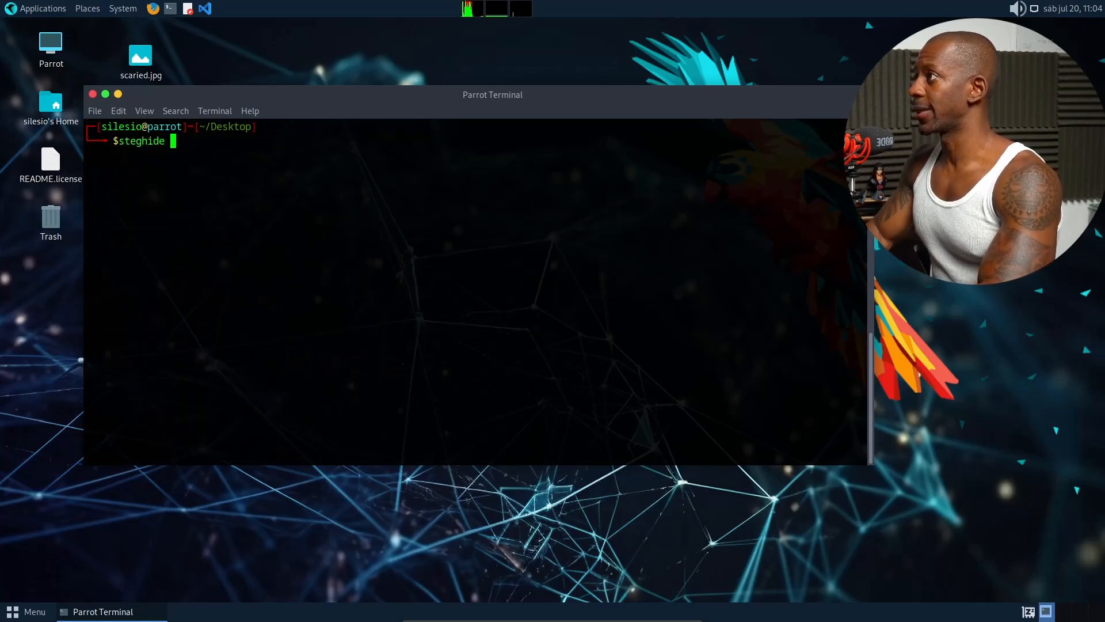
key(Return)
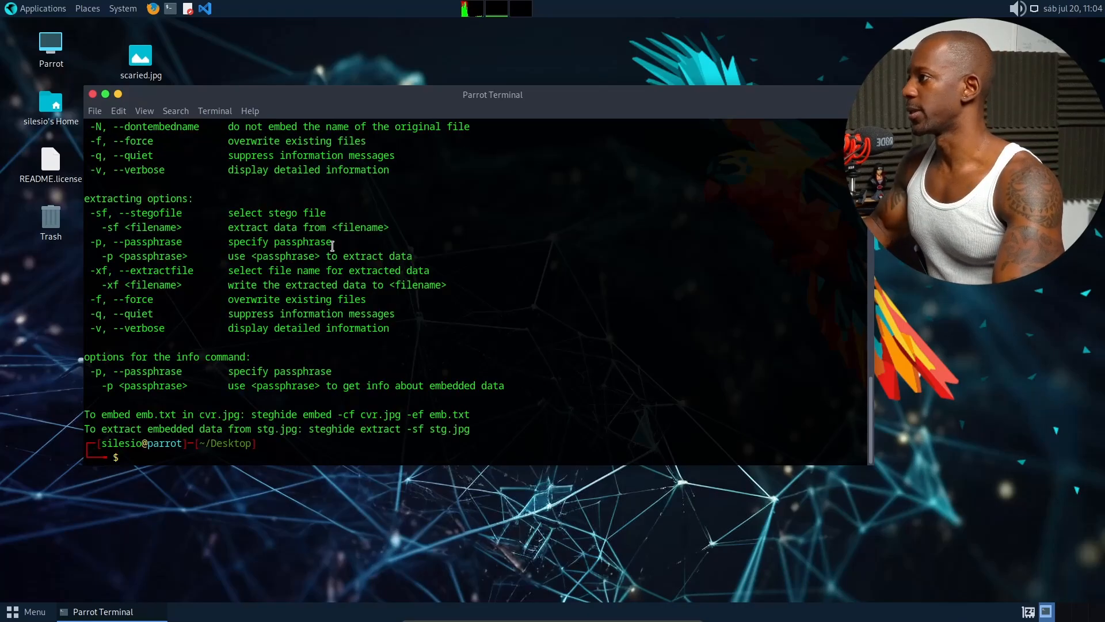
scroll(up, 3)
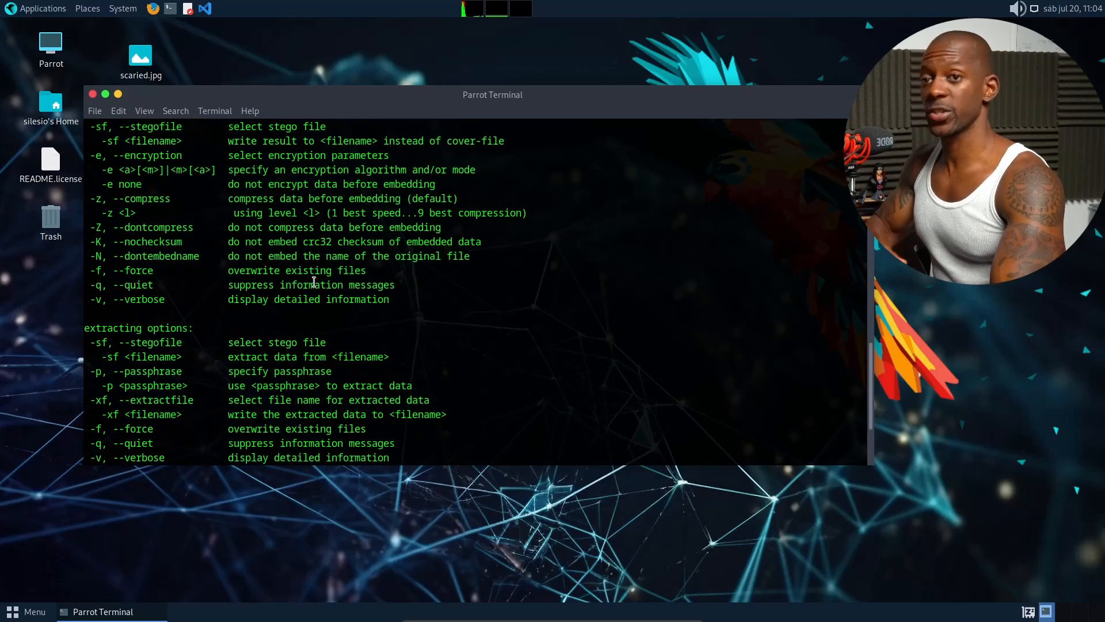
scroll(down, 3)
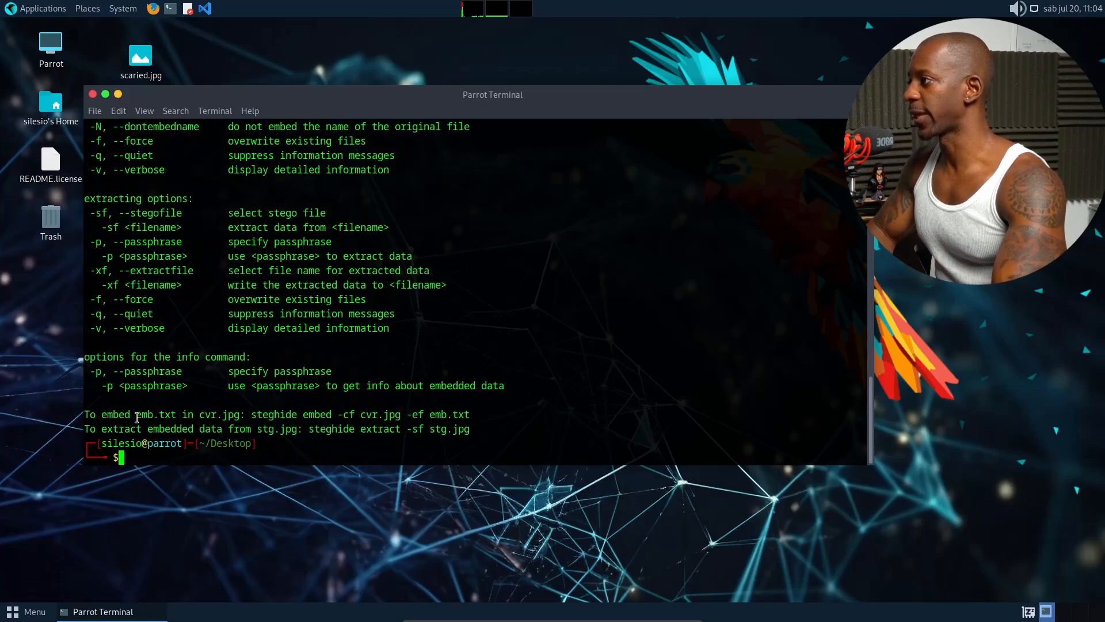
double_click(155, 414)
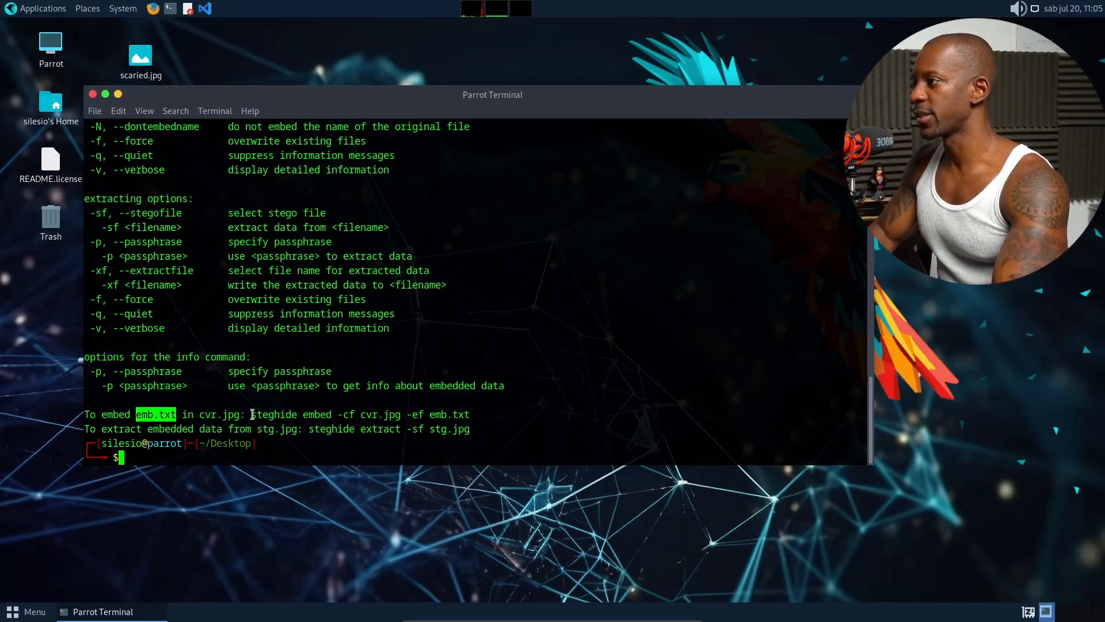
scroll(up, 3)
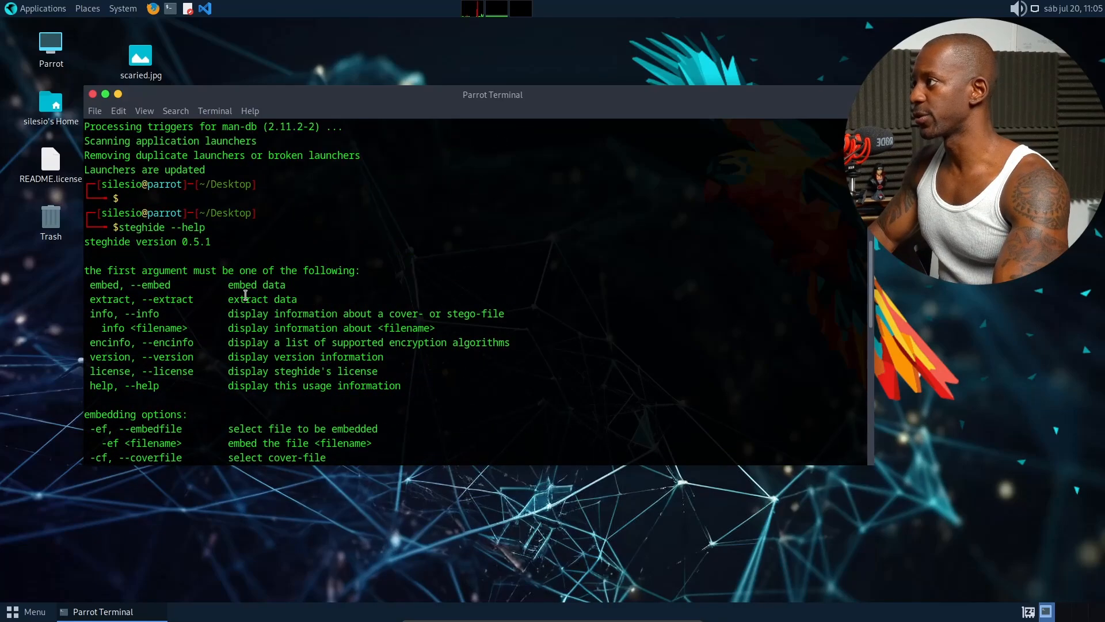
scroll(down, 3)
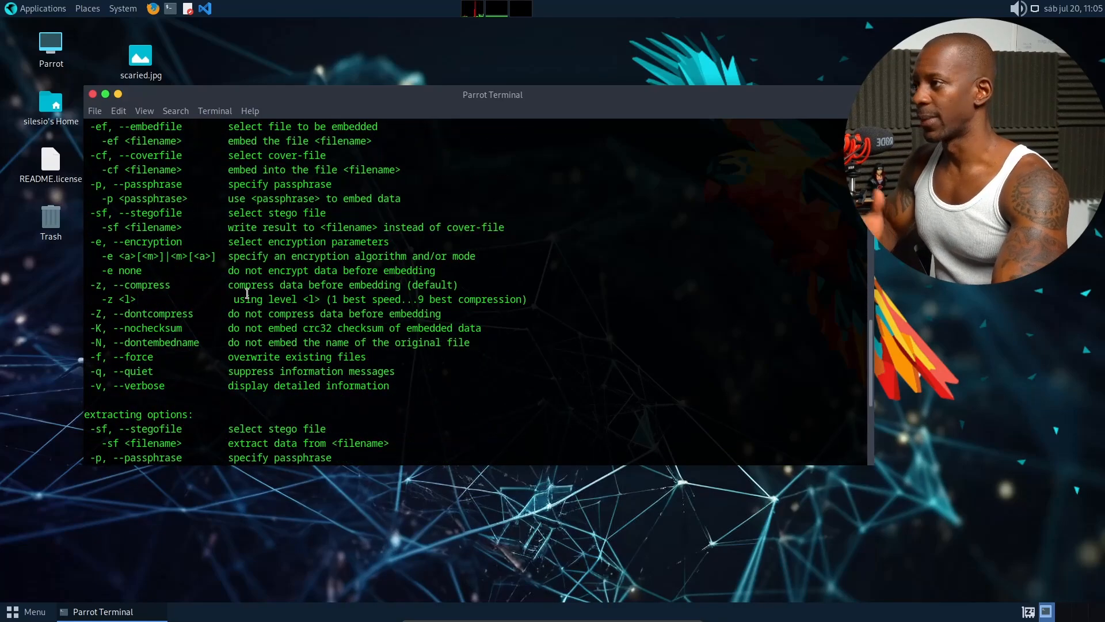
scroll(down, 3)
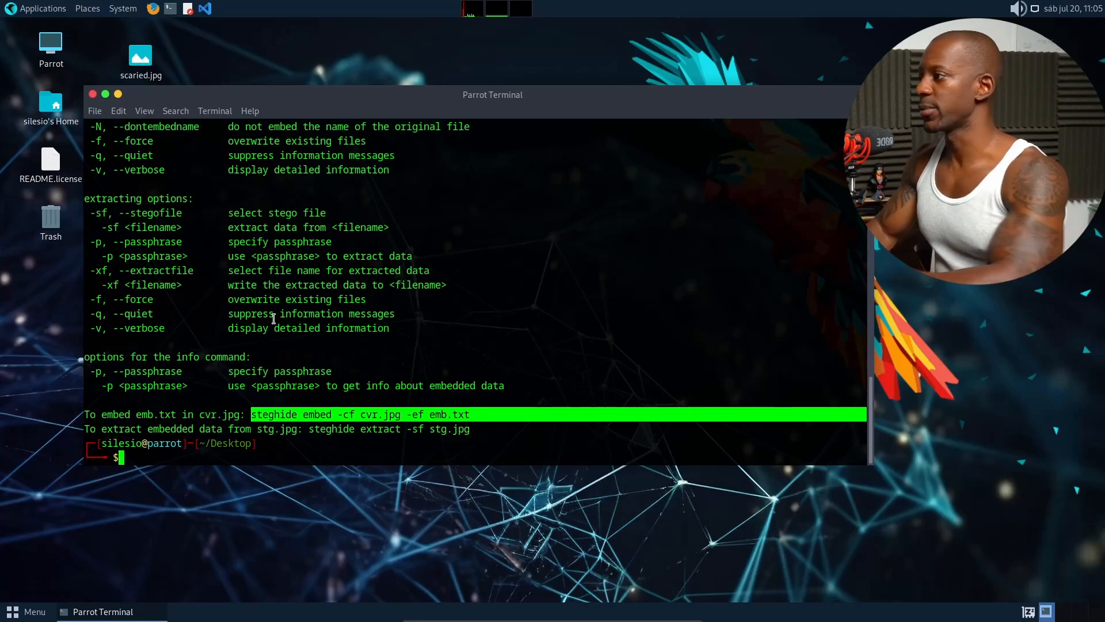
text(ec)
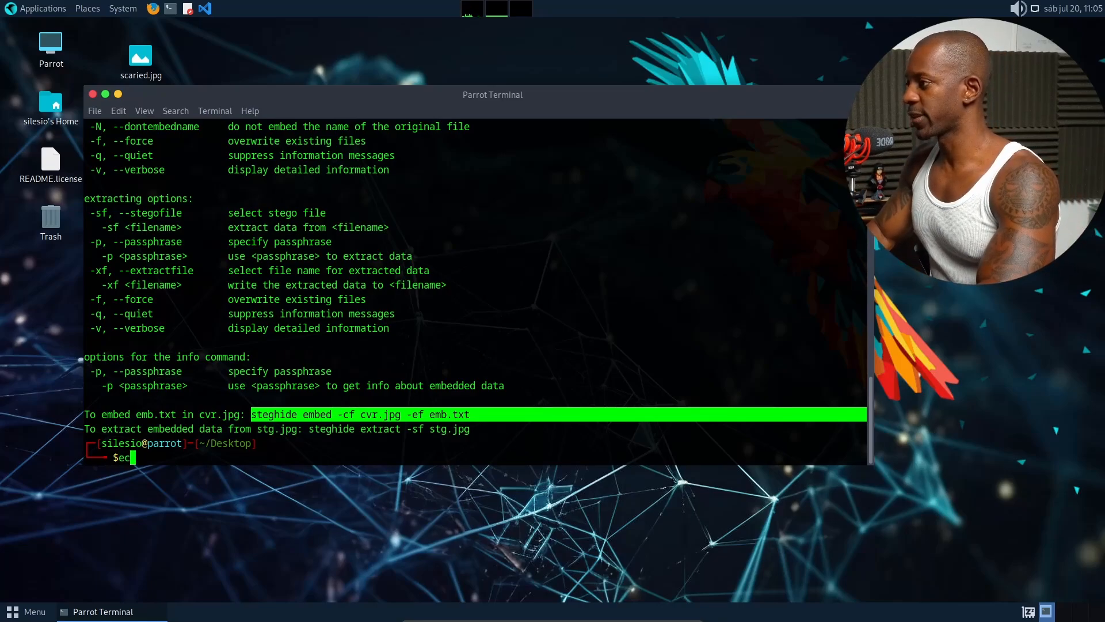
text(cho ")
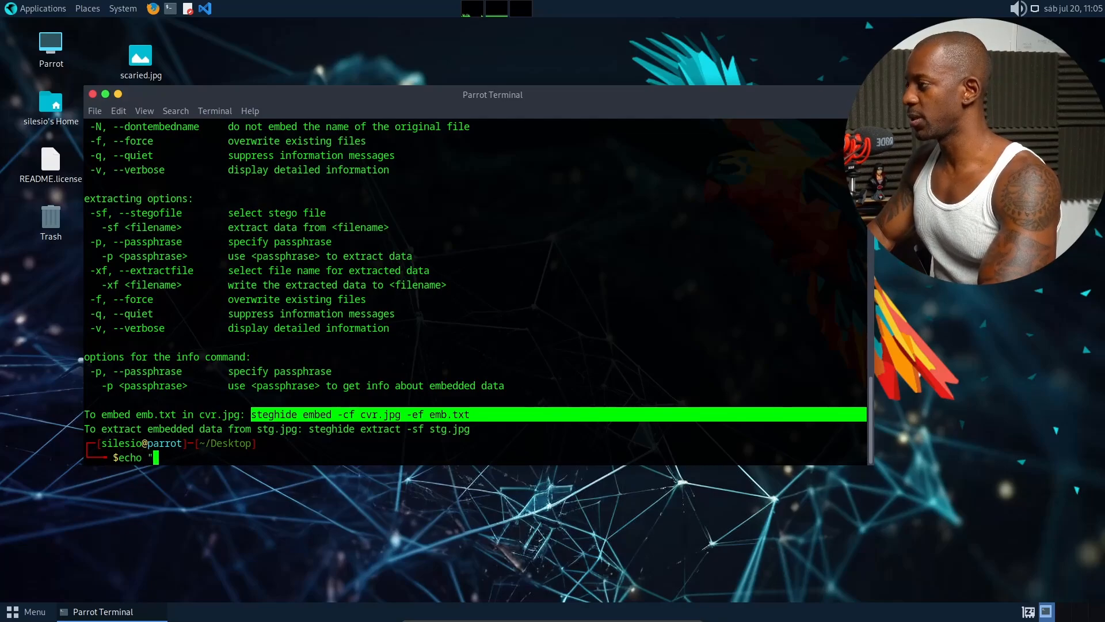
text(this th)
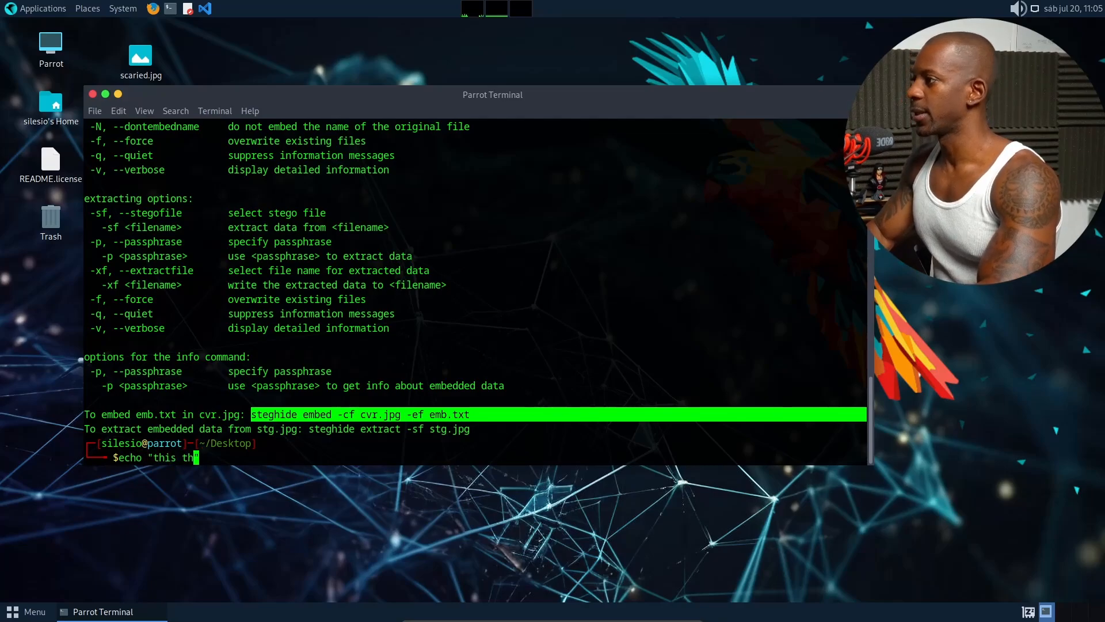
text(e password o)
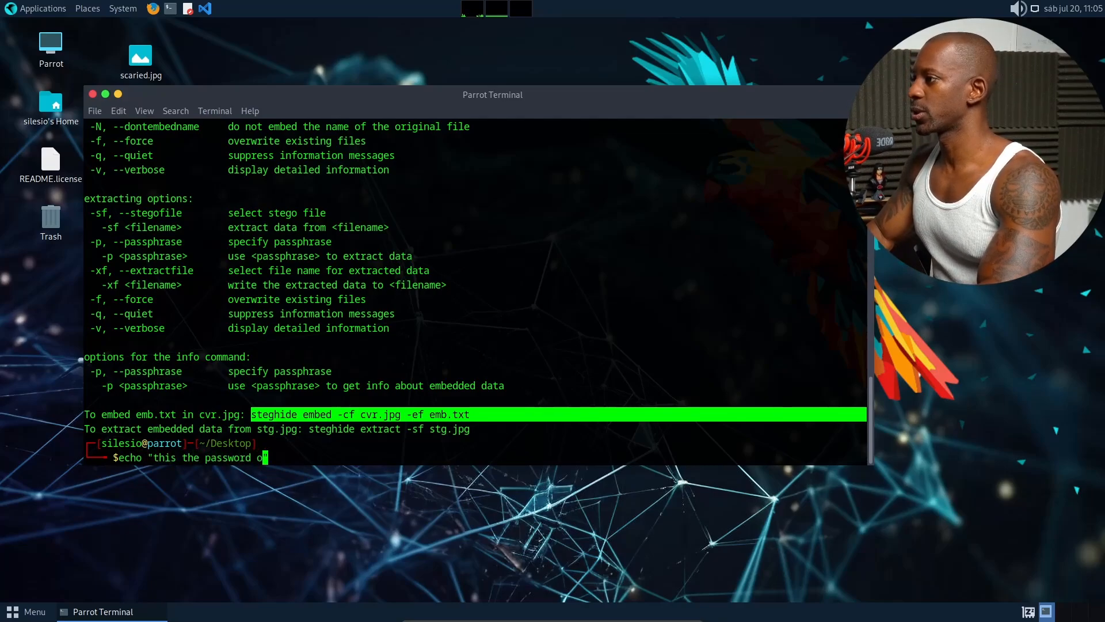
text(to open)
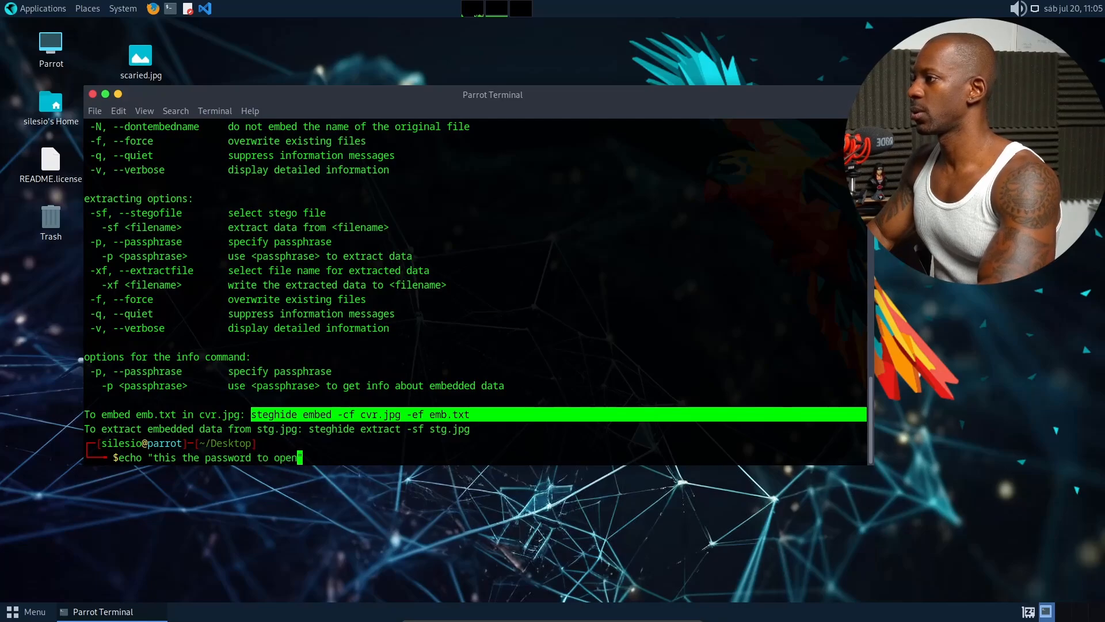
text(the email:)
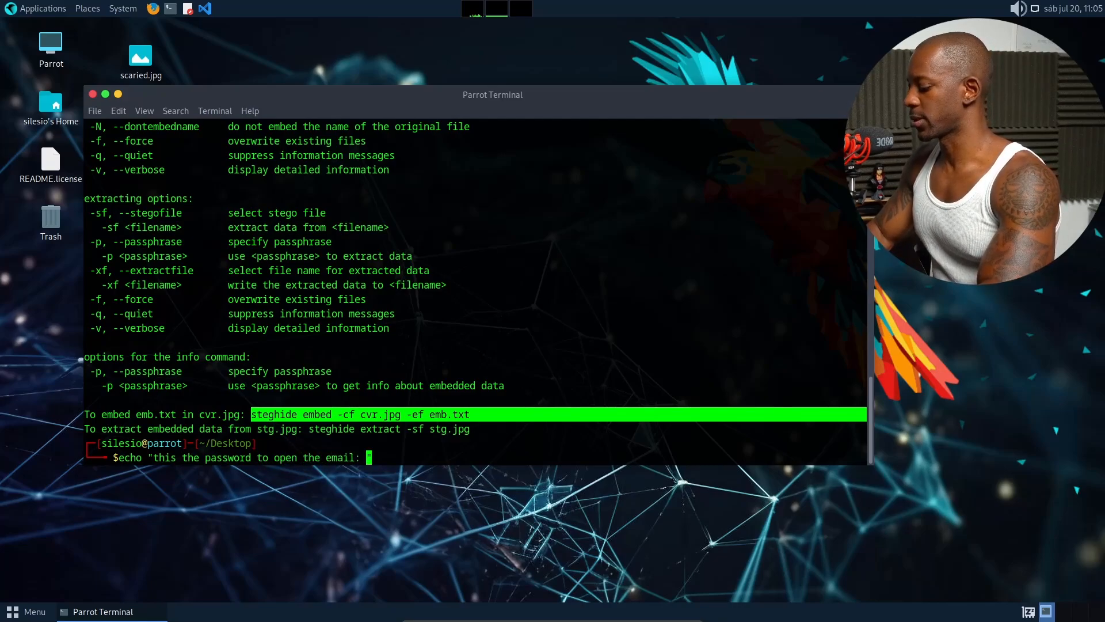
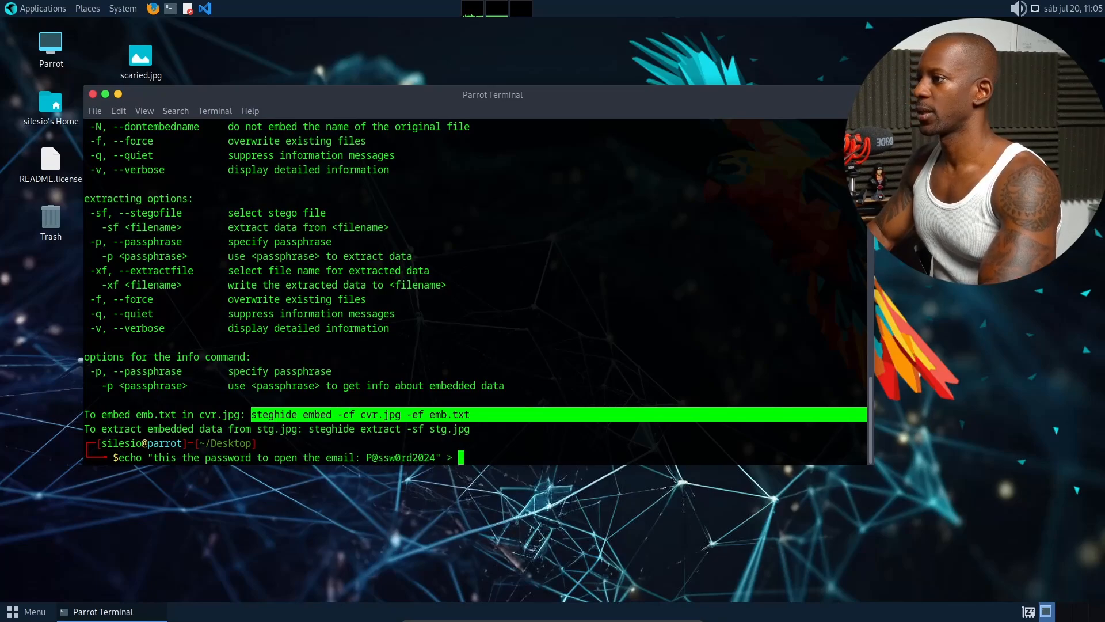
text(passwor)
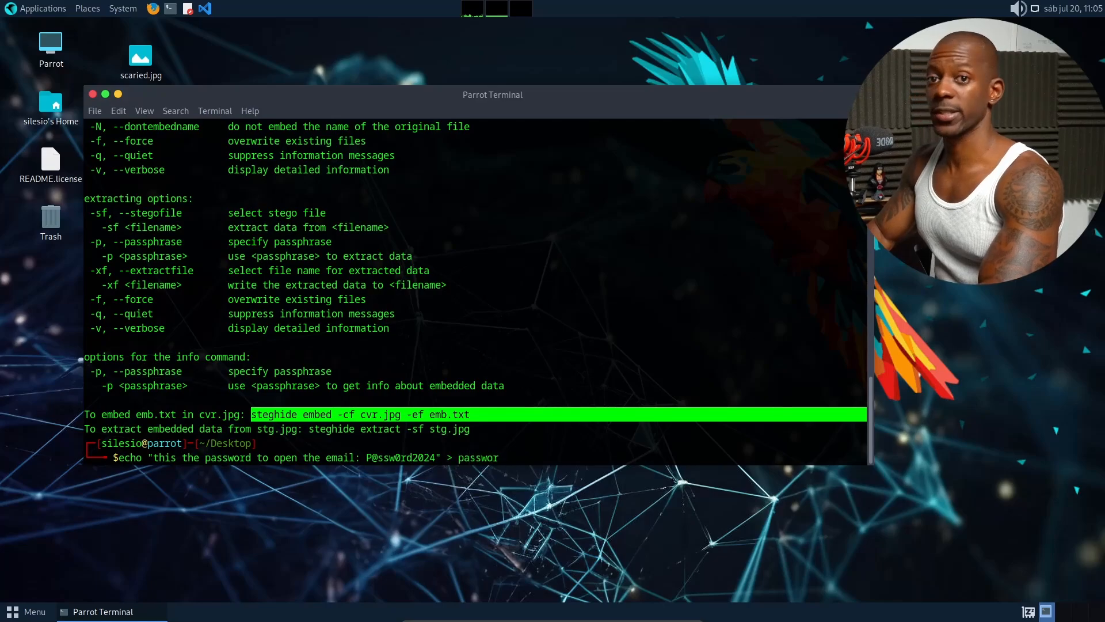
text(d.txt)
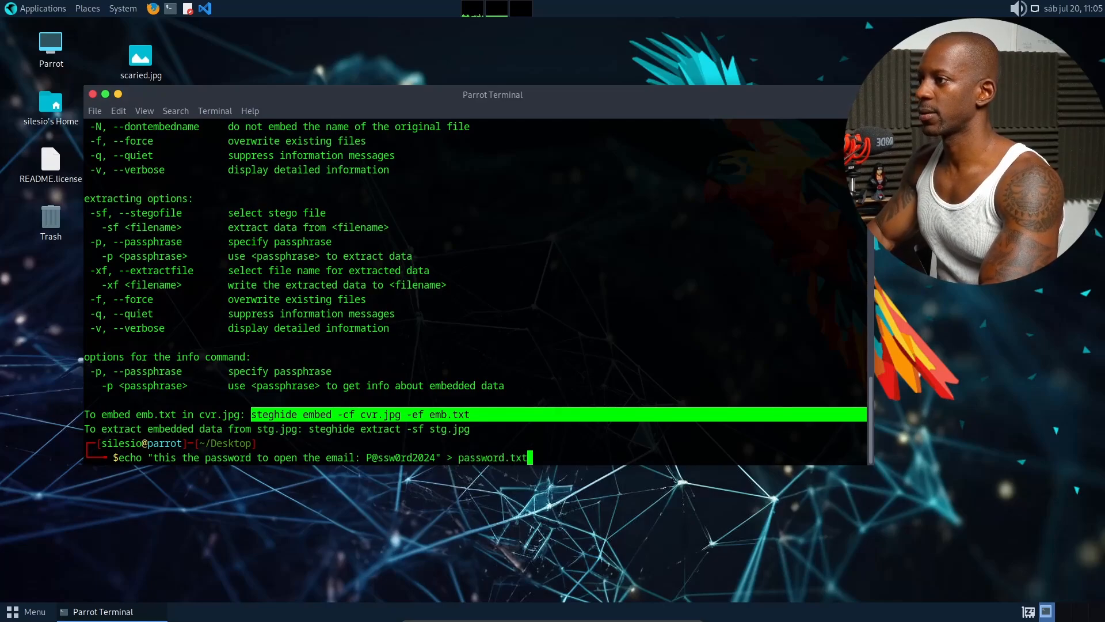
key(Return)
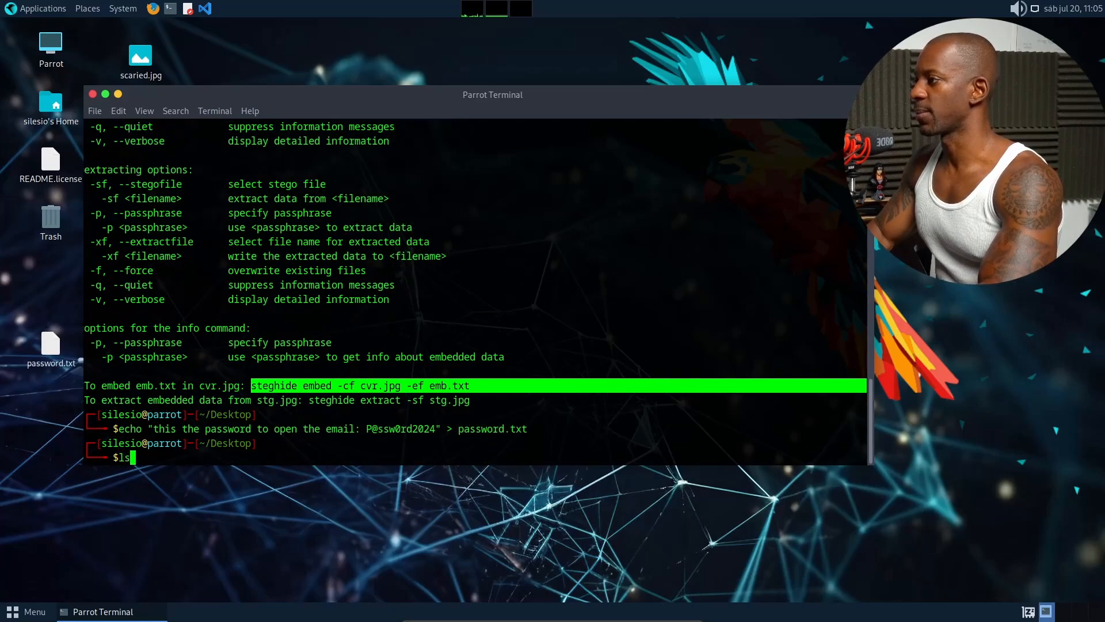
Show password.txt's contents and list the Desktop files to verify it
text(cat password.txt)
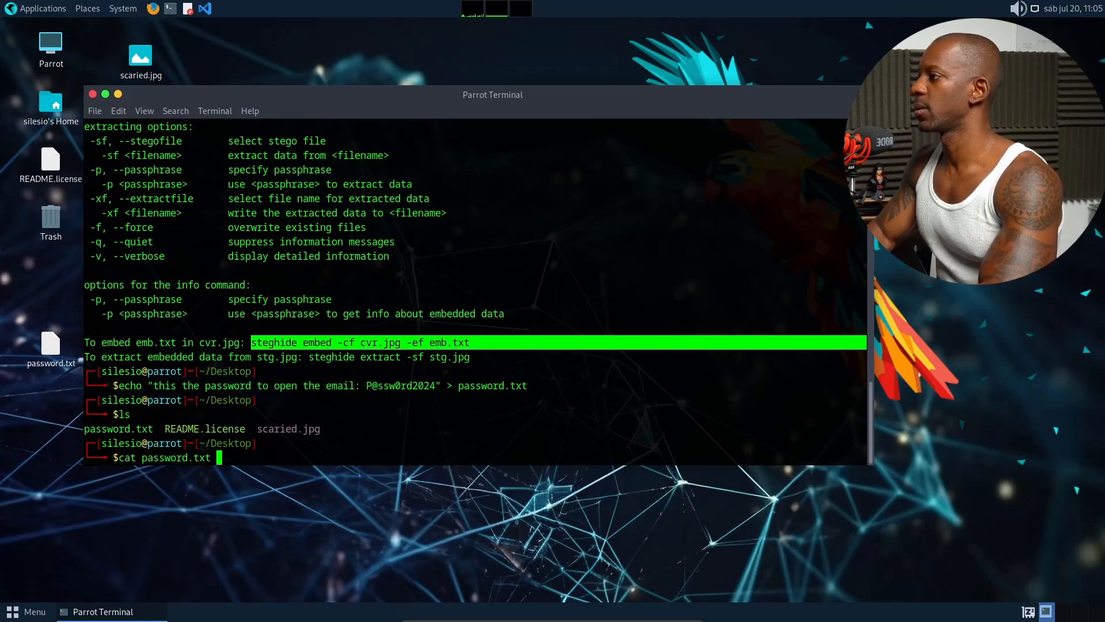
key(Return)
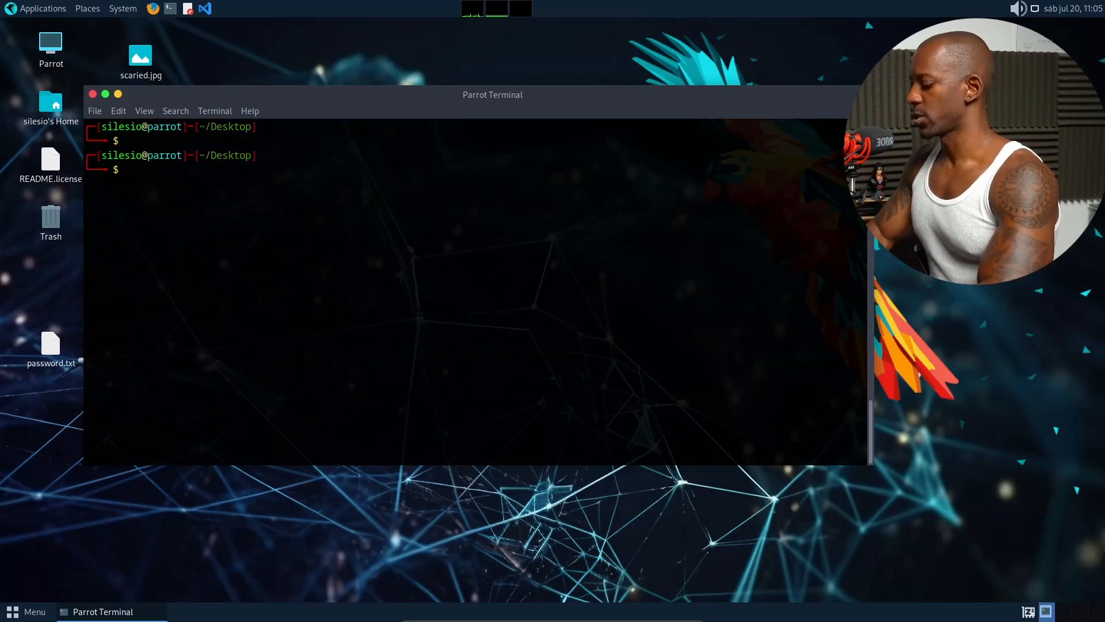
text(ls)
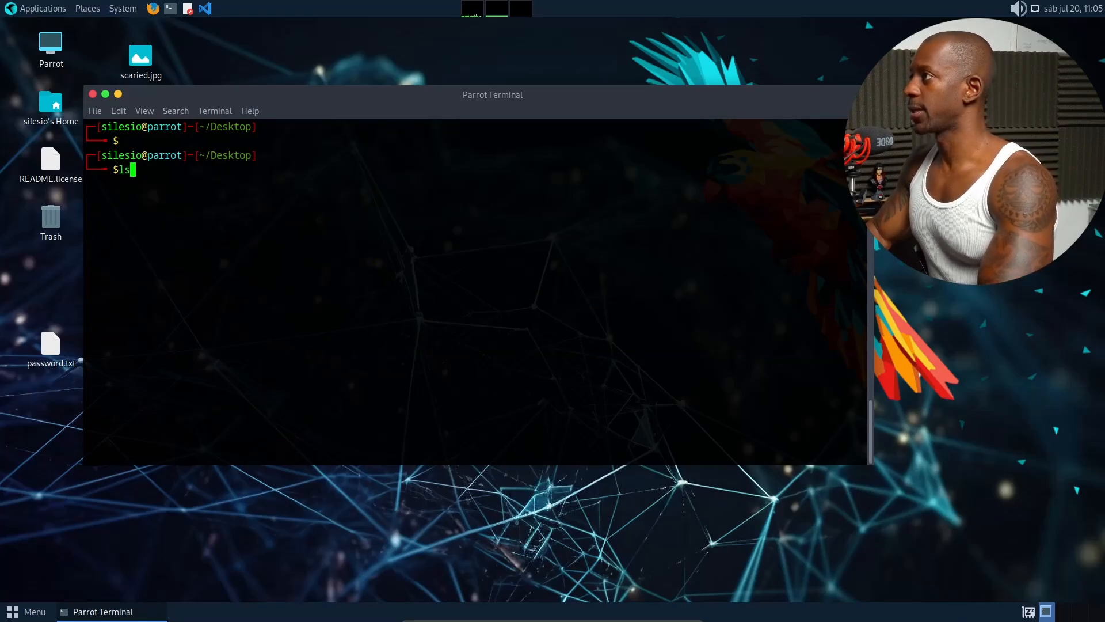
key(Return)
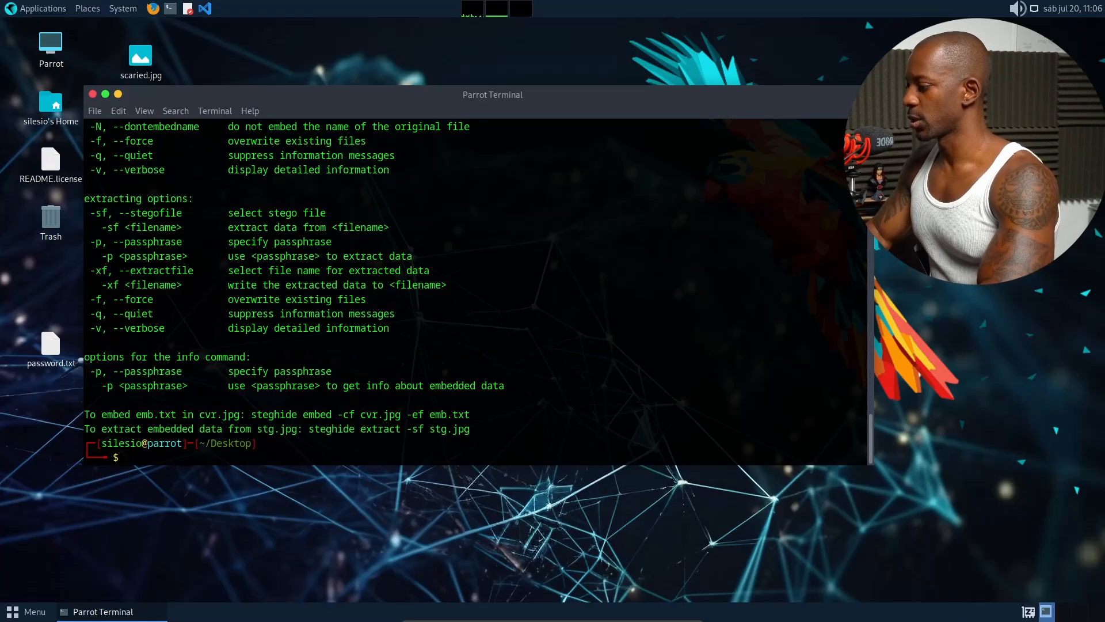
Embed password.txt in scaried.jpg using steghide with a passphrase, then check its file type
text(steghide em)
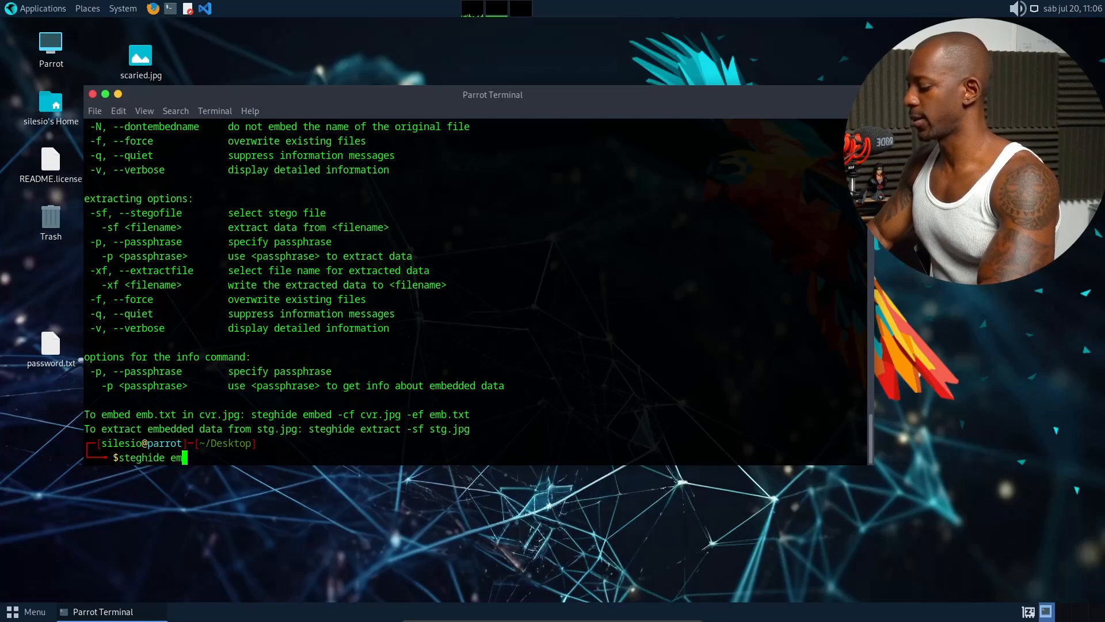
text(bed)
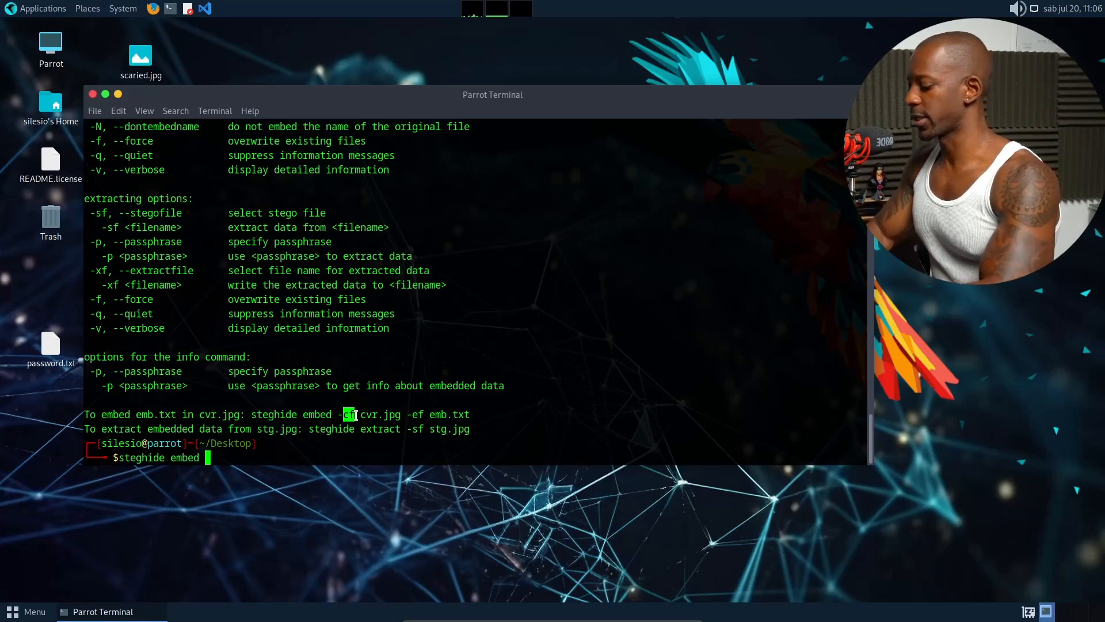
text(-cf)
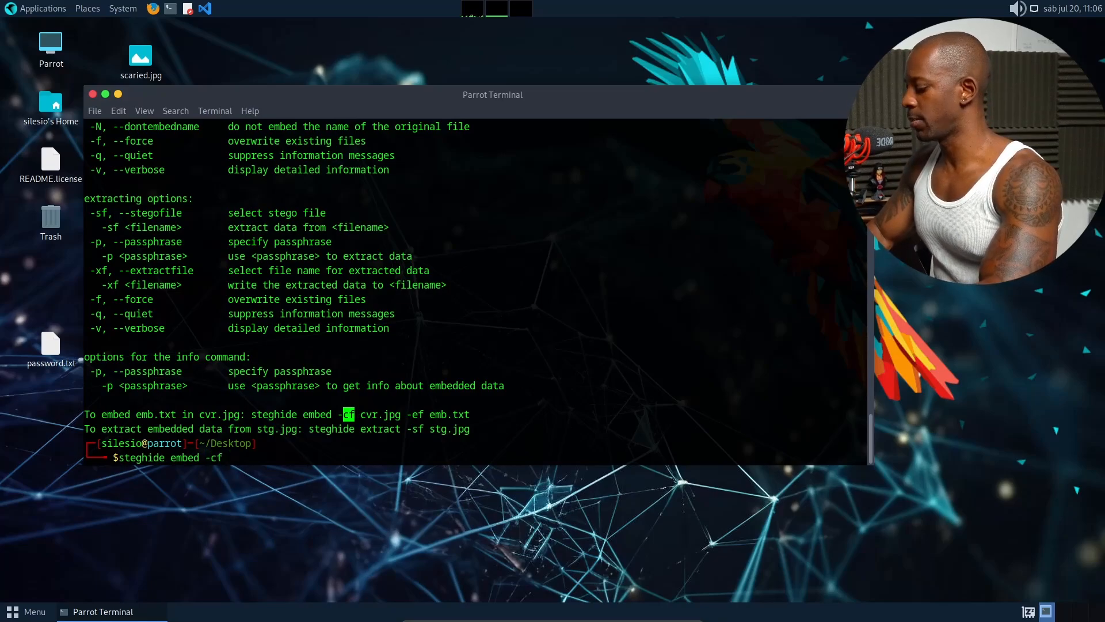
text(scaried.jpg)
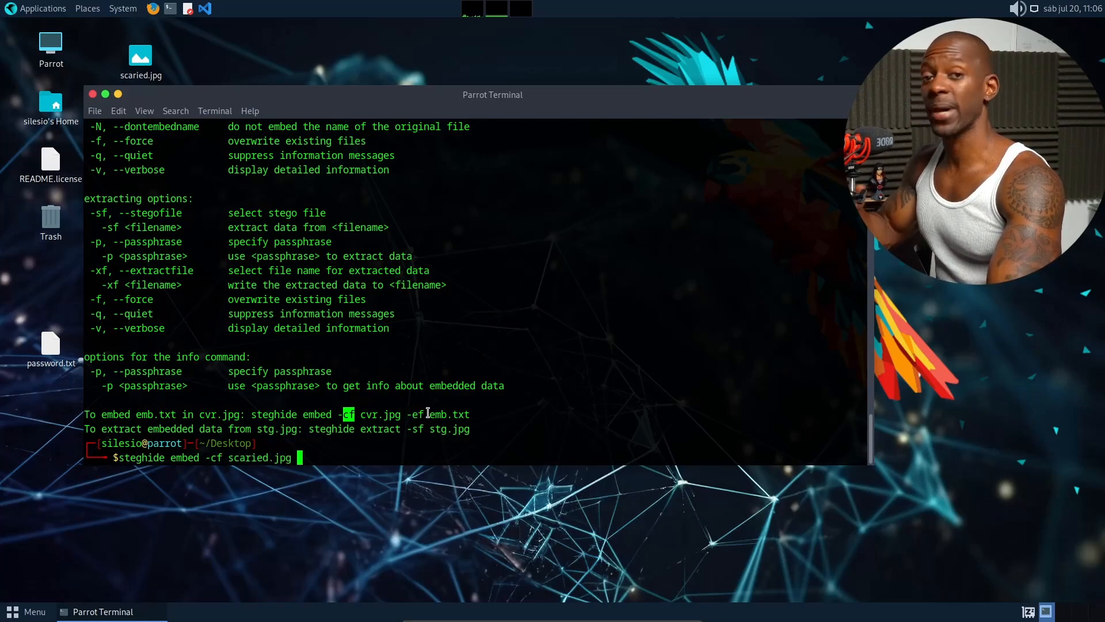
text(-)
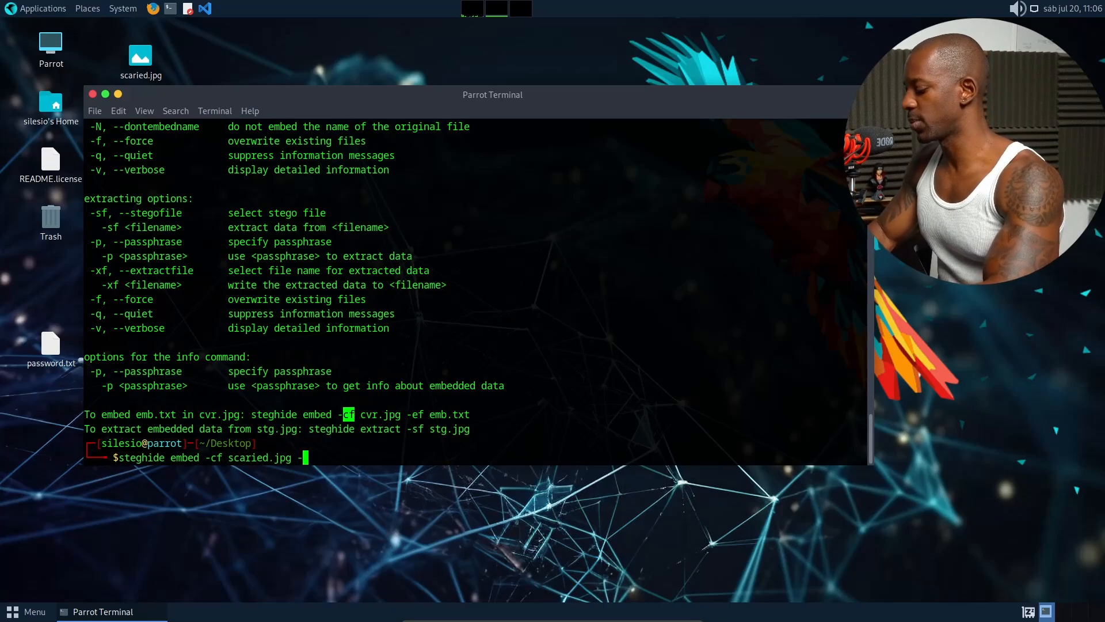
text(ef)
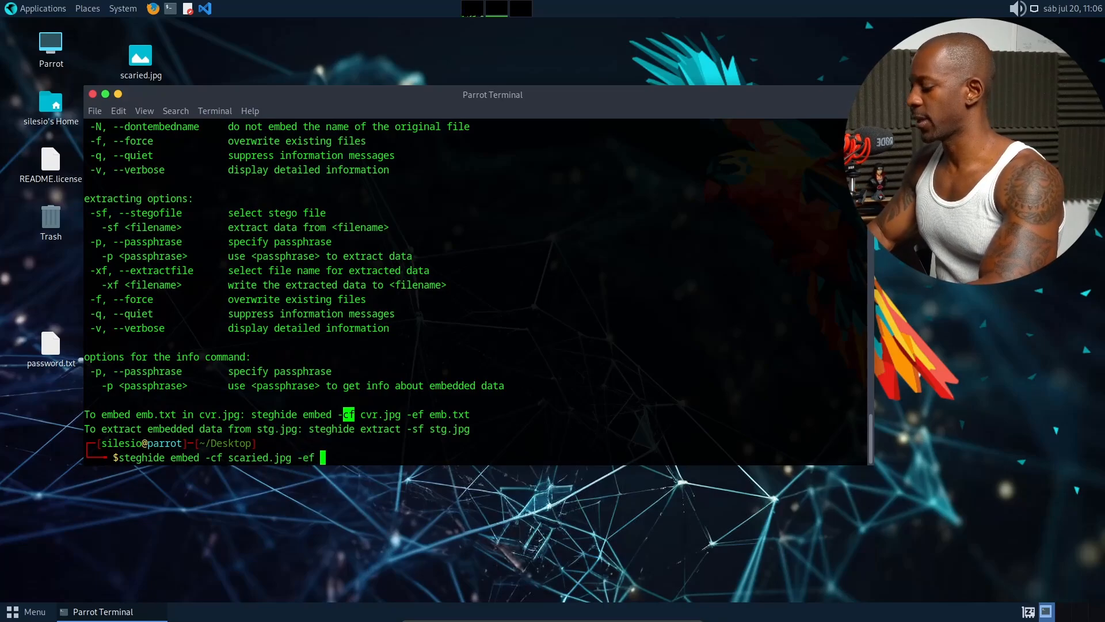
key(Return)
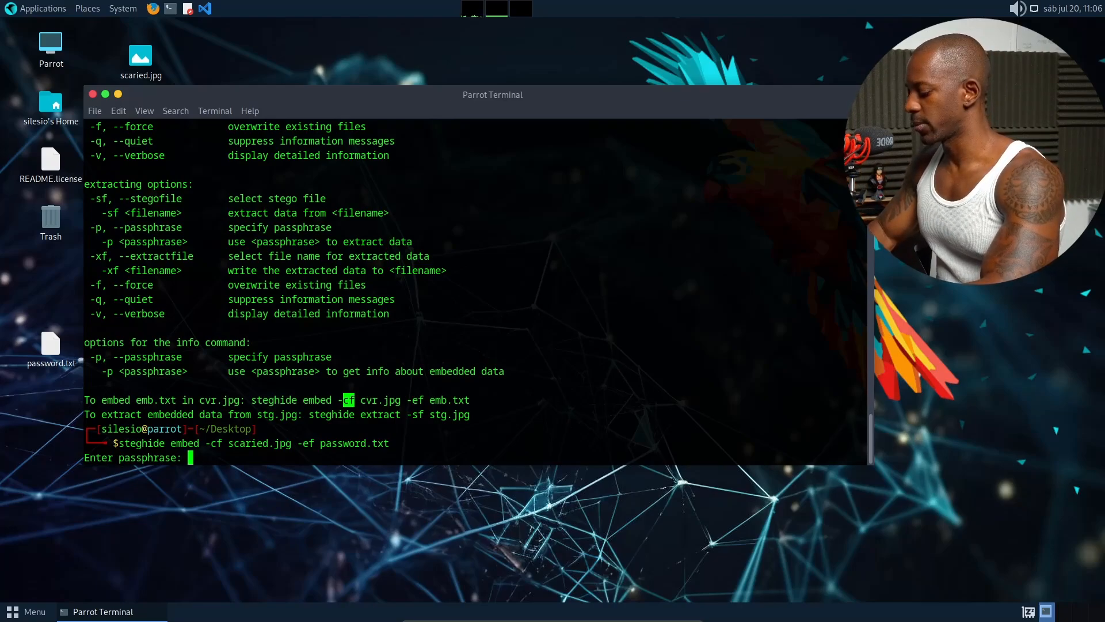
key(Return)
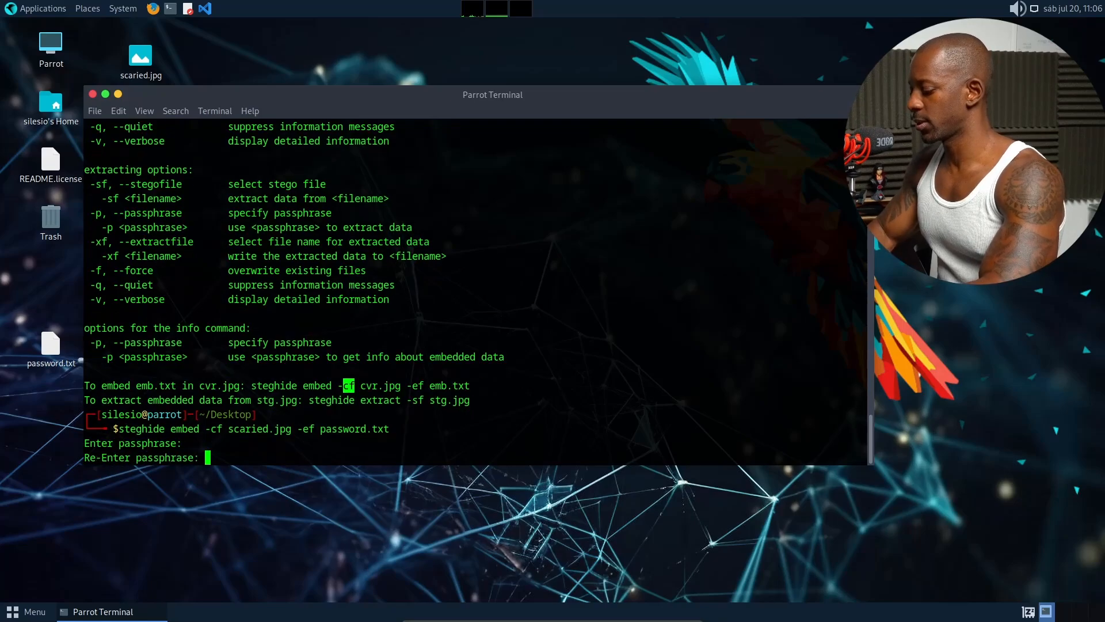
key(Return)
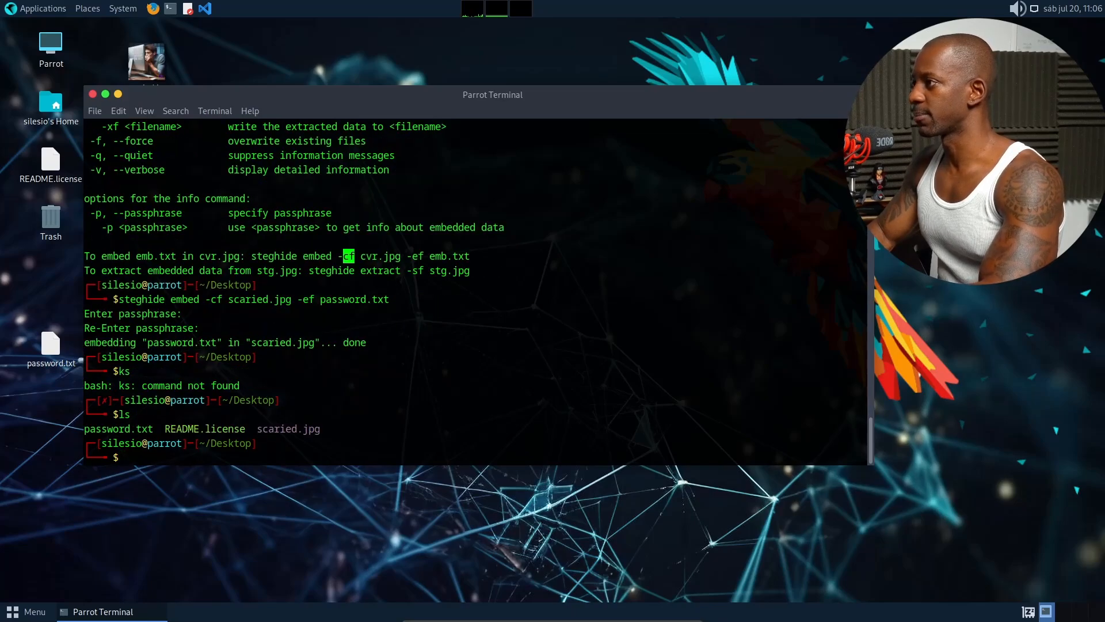
text(file)
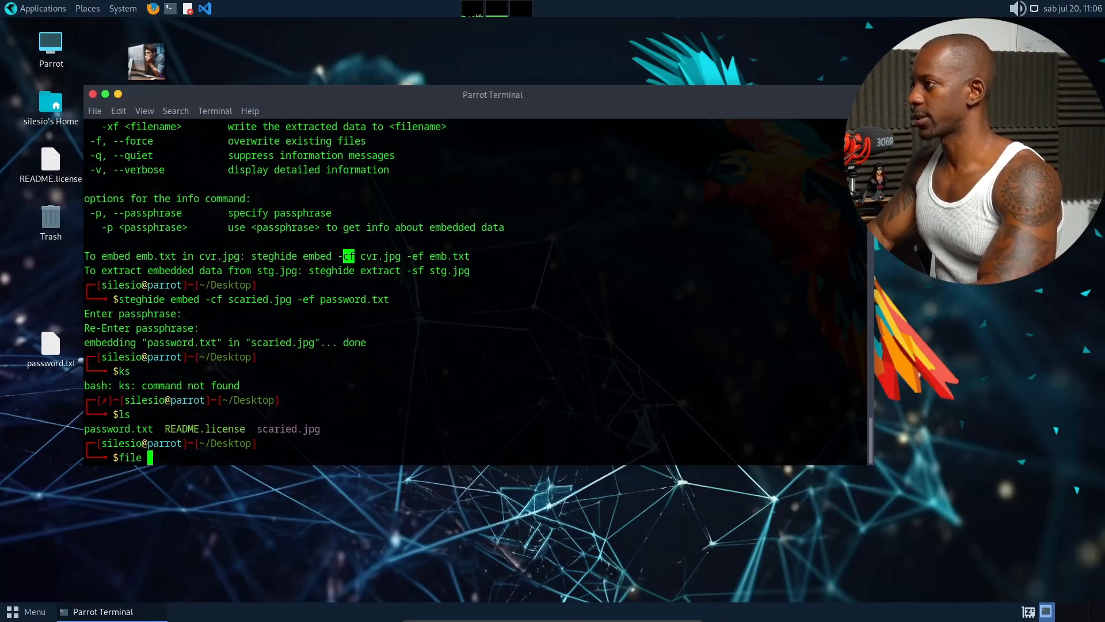
key(Return)
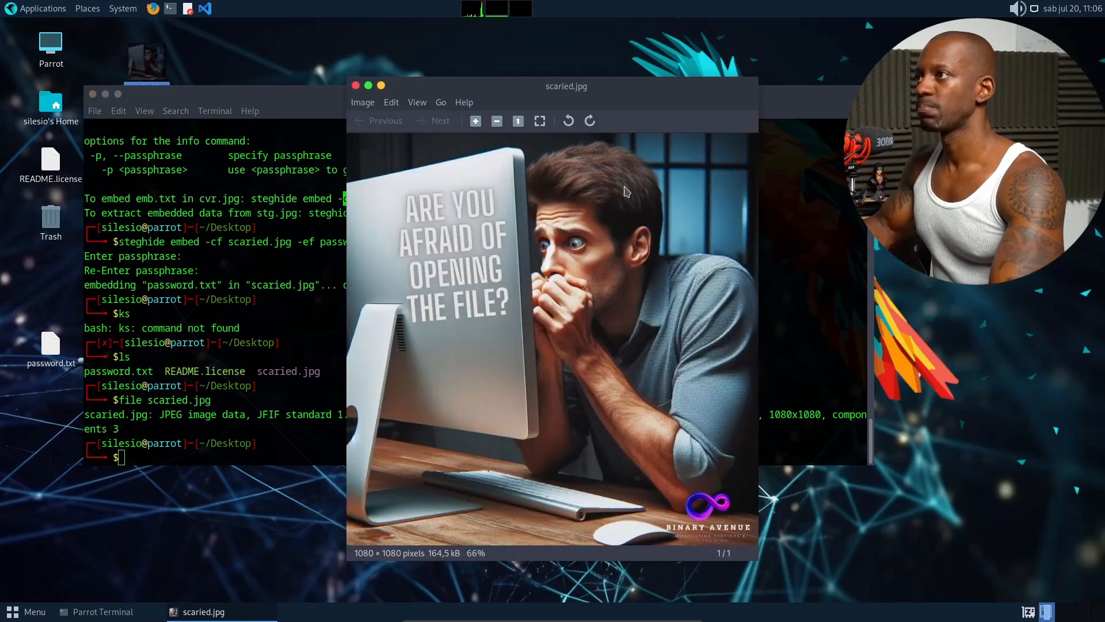
mouse_move(630, 449)
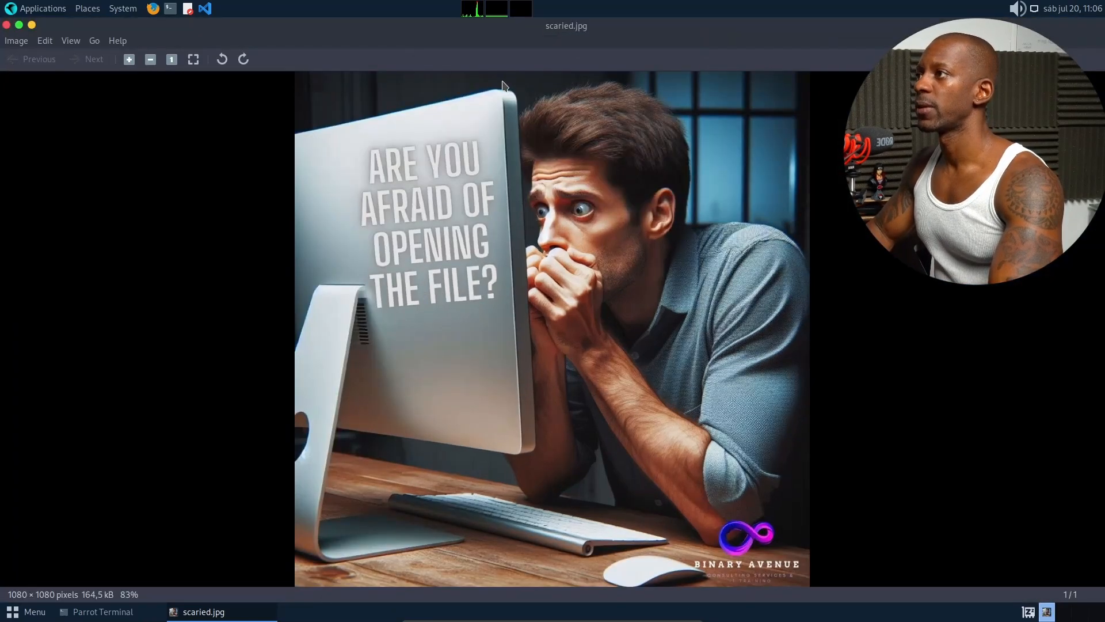
mouse_move(587, 282)
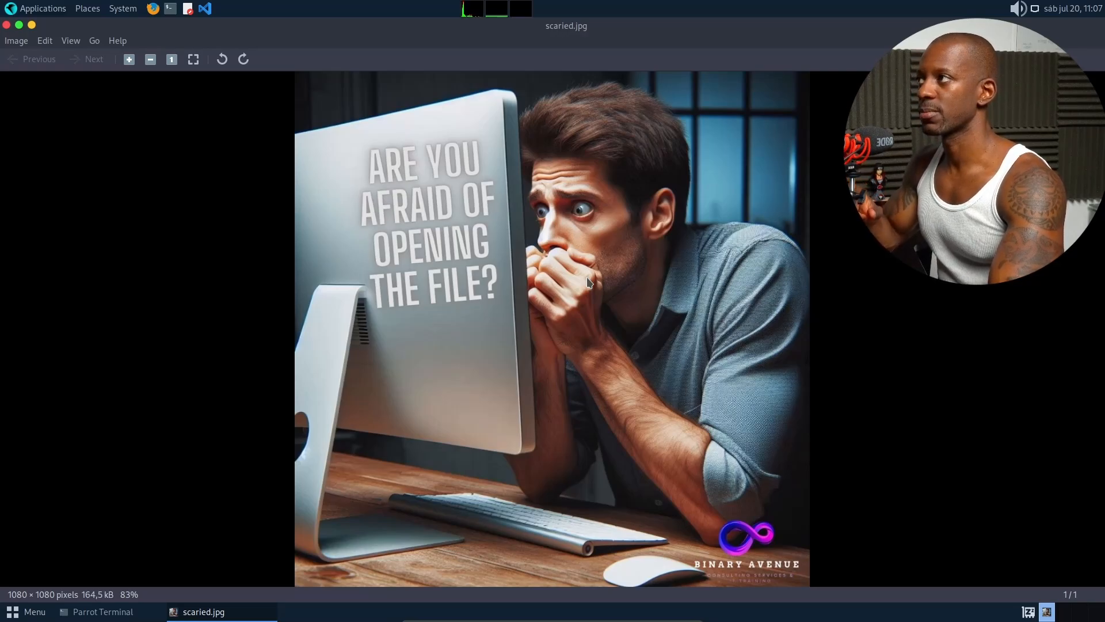
mouse_move(9, 28)
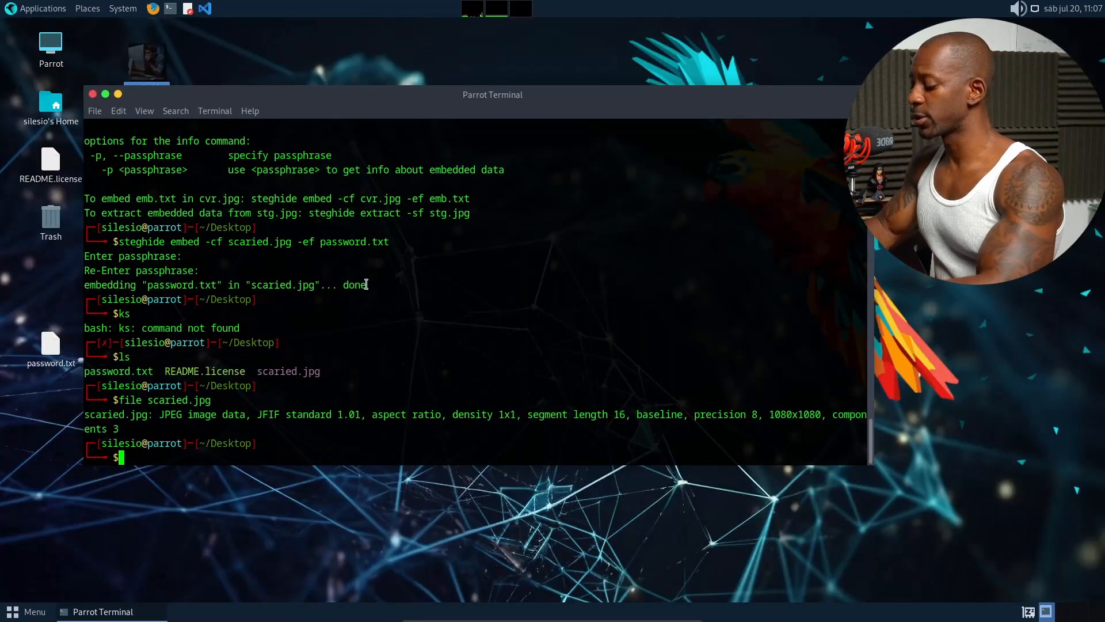
Create a vault folder, copy scaried.jpg into it, and move into vault
text(mkdir vault)
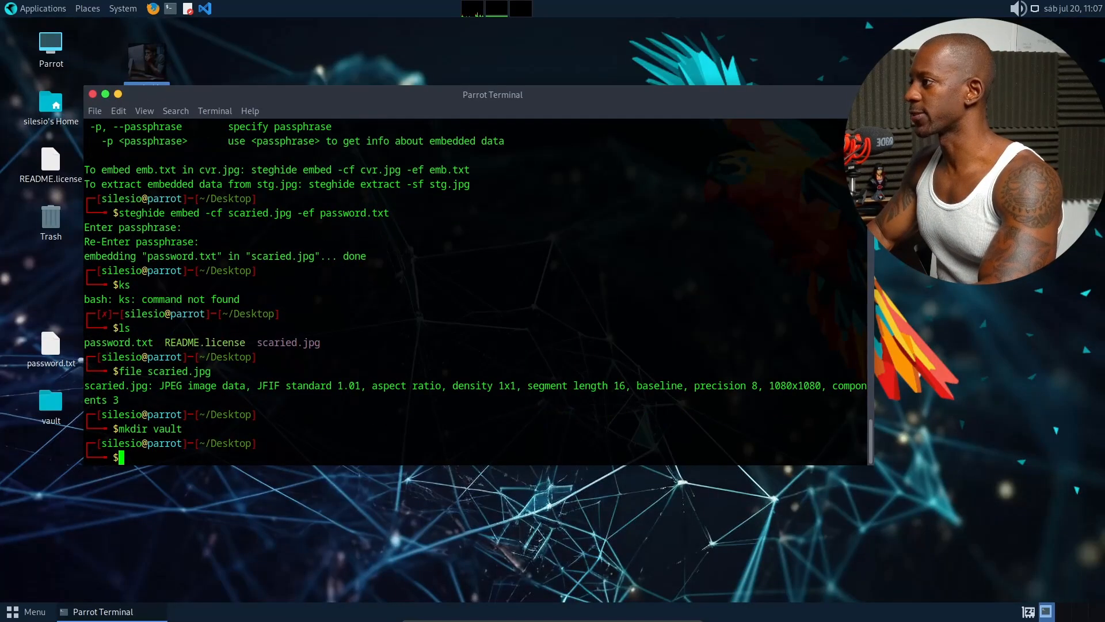
text(cp s)
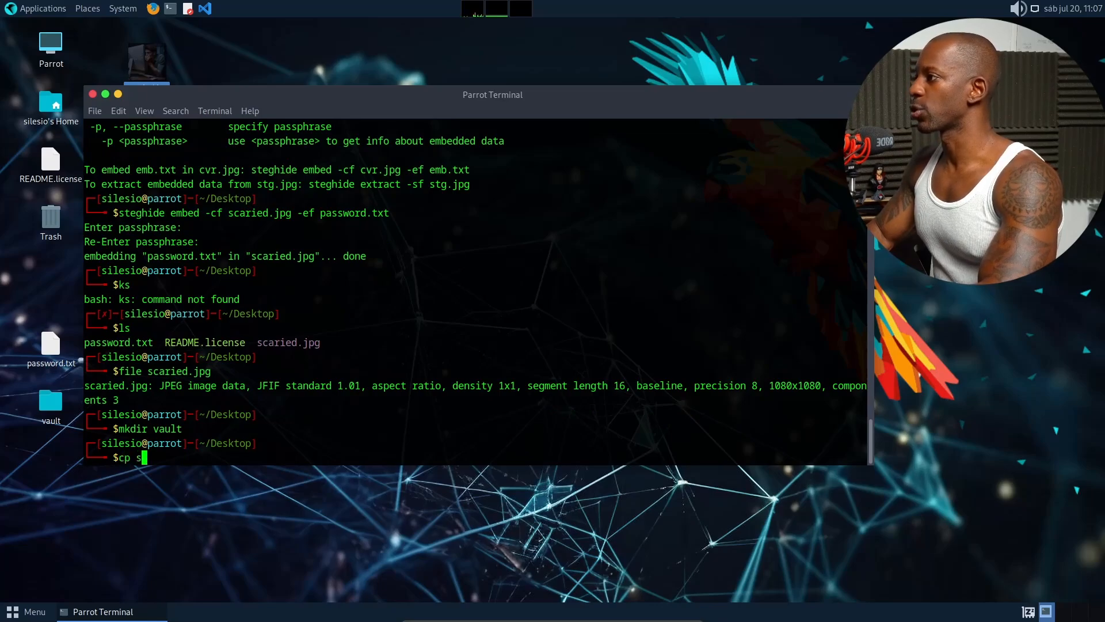
text(caried.jpg vault/)
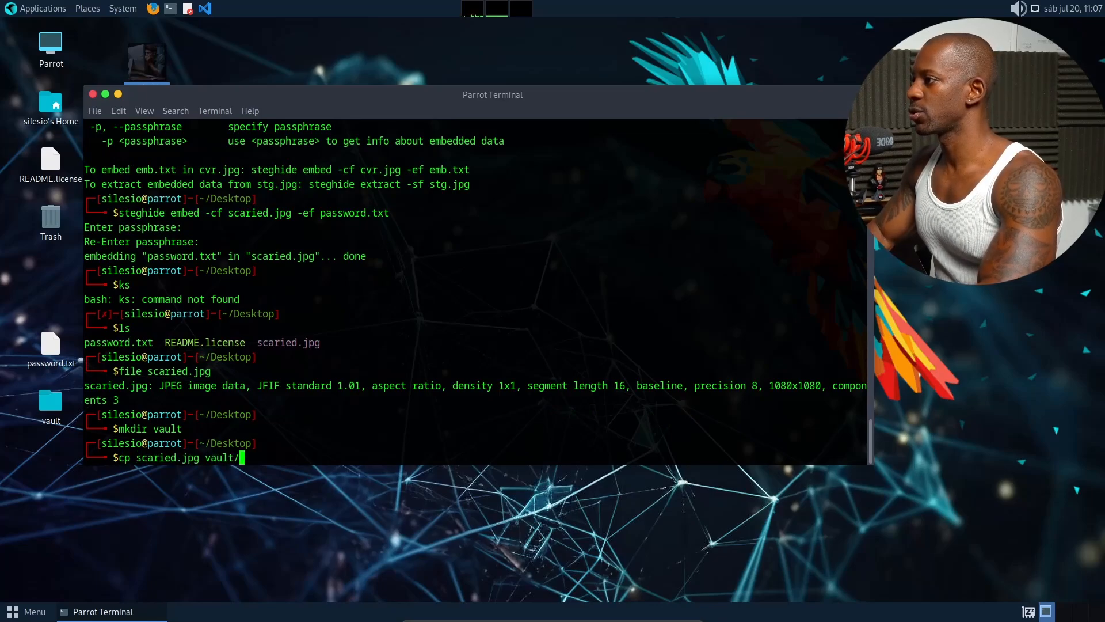
key(Return)
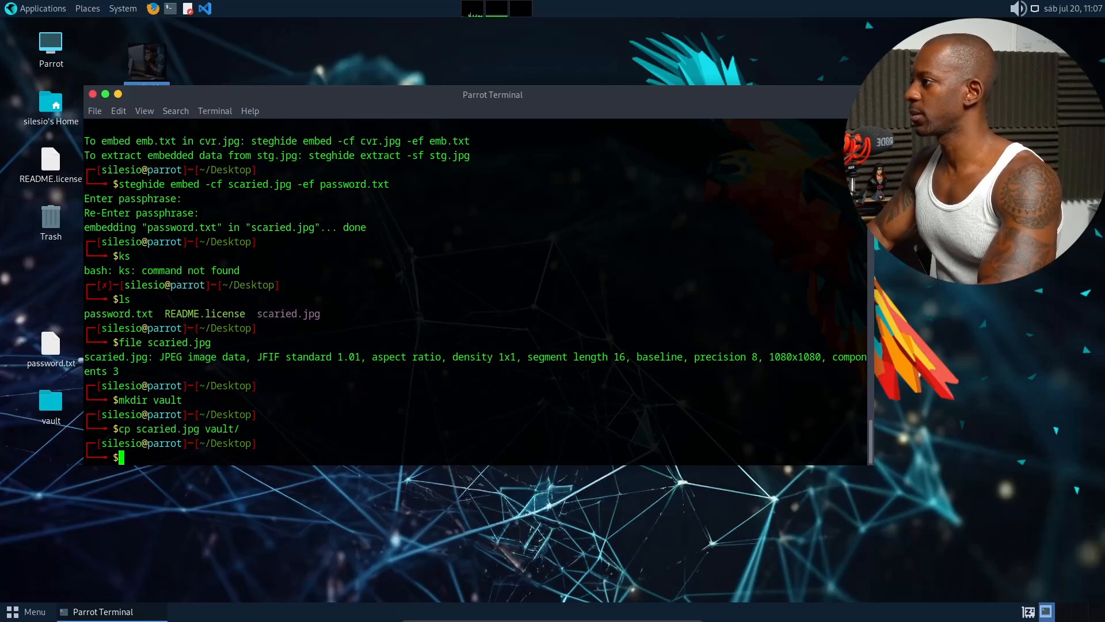
text(cd vault/)
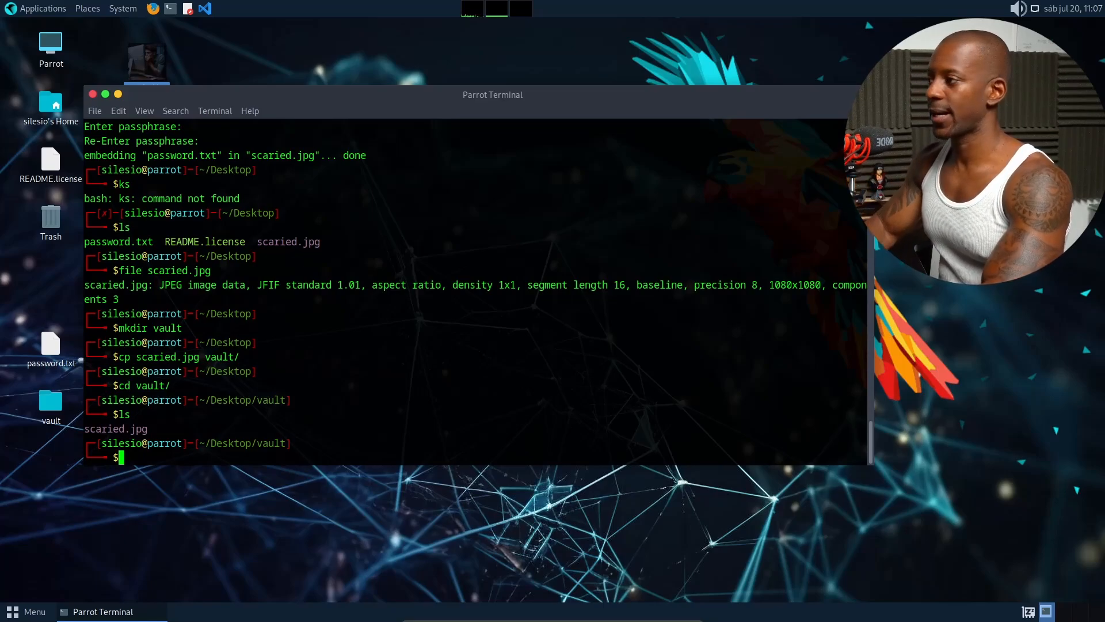
text(ls)
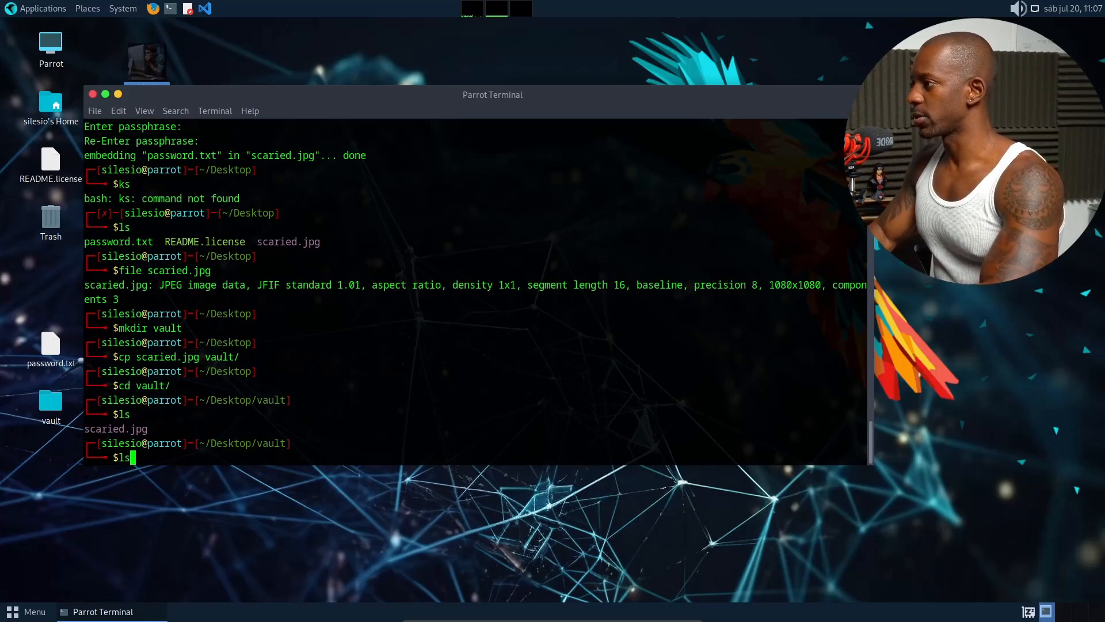
key(ctrl+c)
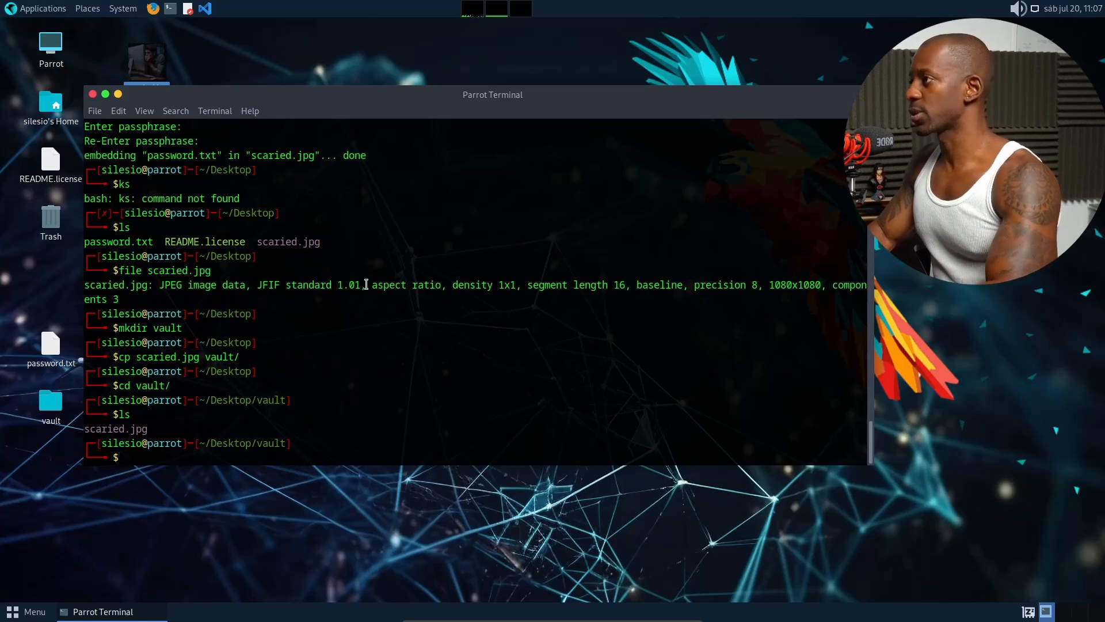
scroll(up, 3)
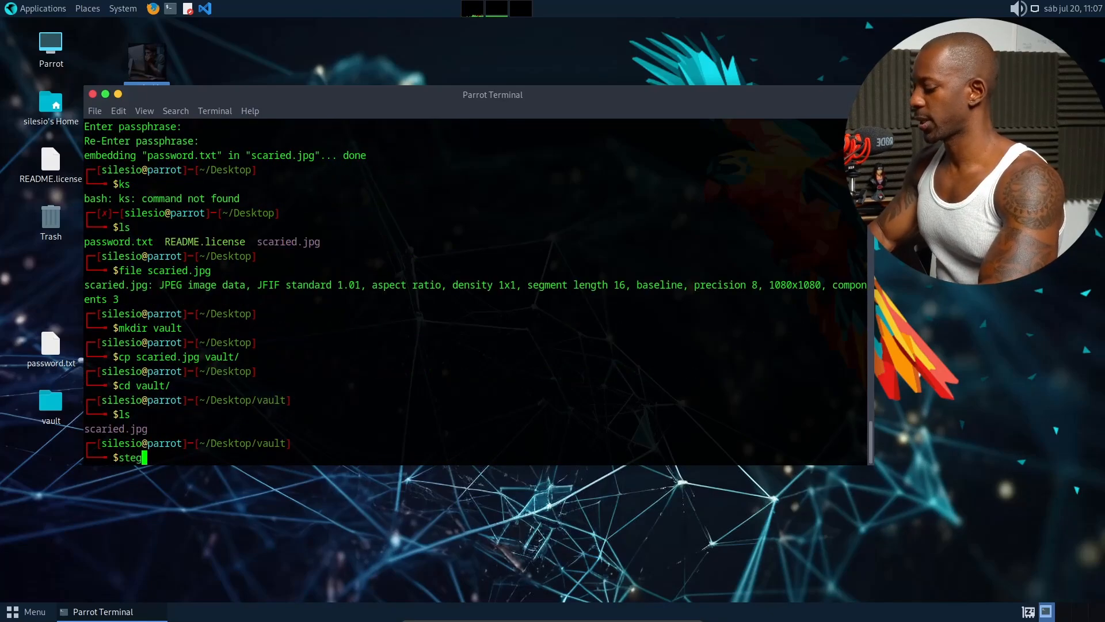
Extract the hidden data from vault's scaried.jpg with 'steghide extract -sf', entering the passphrase
text(hide -sf)
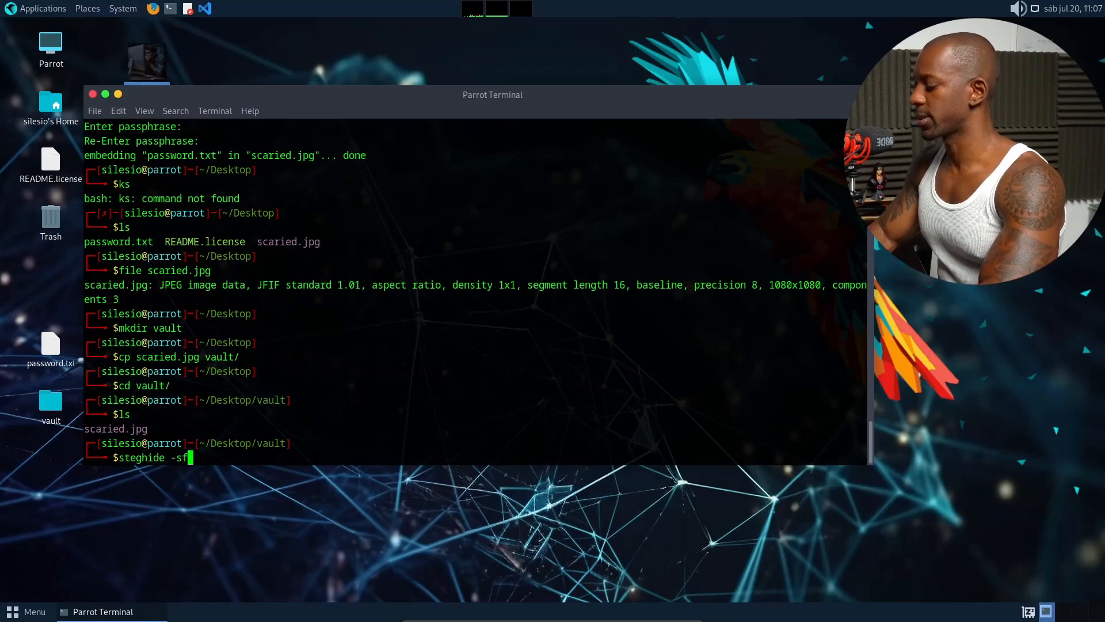
text(scaried.jpg)
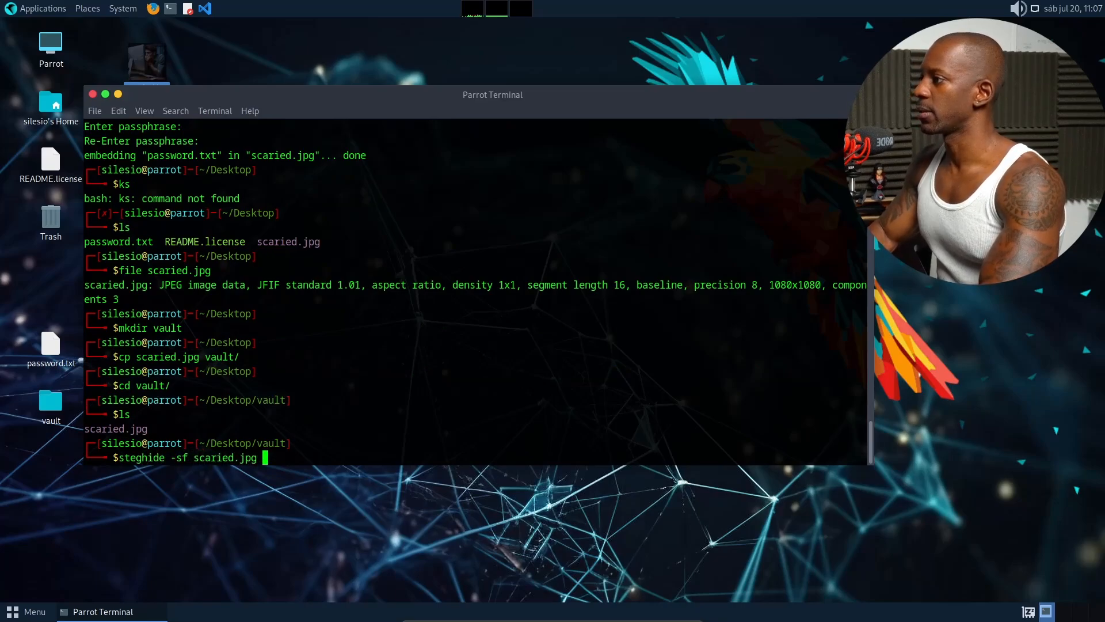
key(Return)
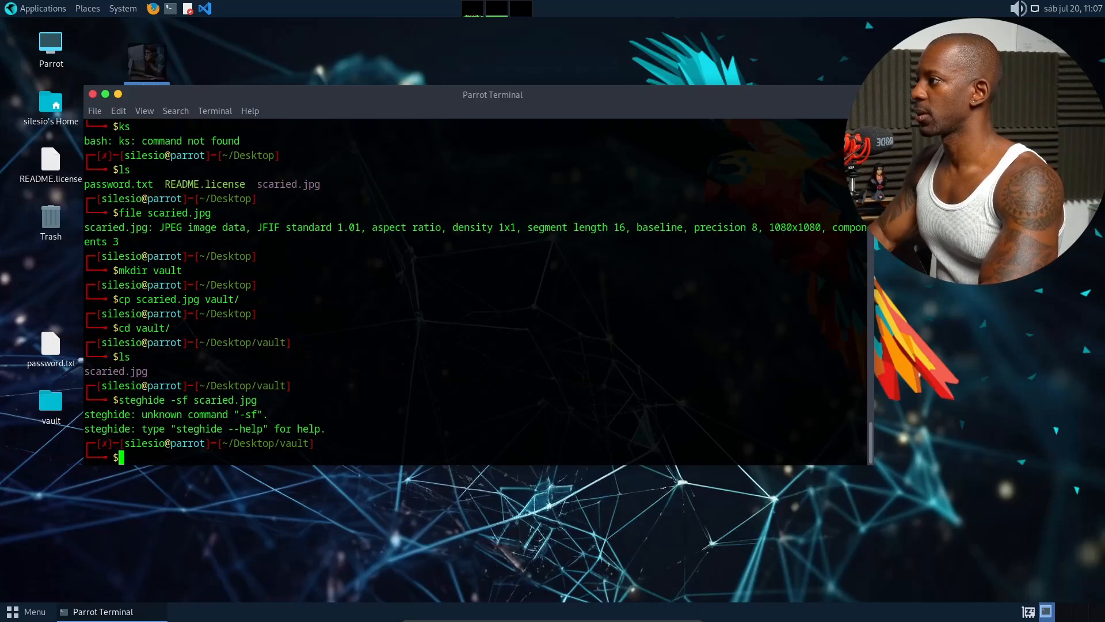
mouse_move(326, 369)
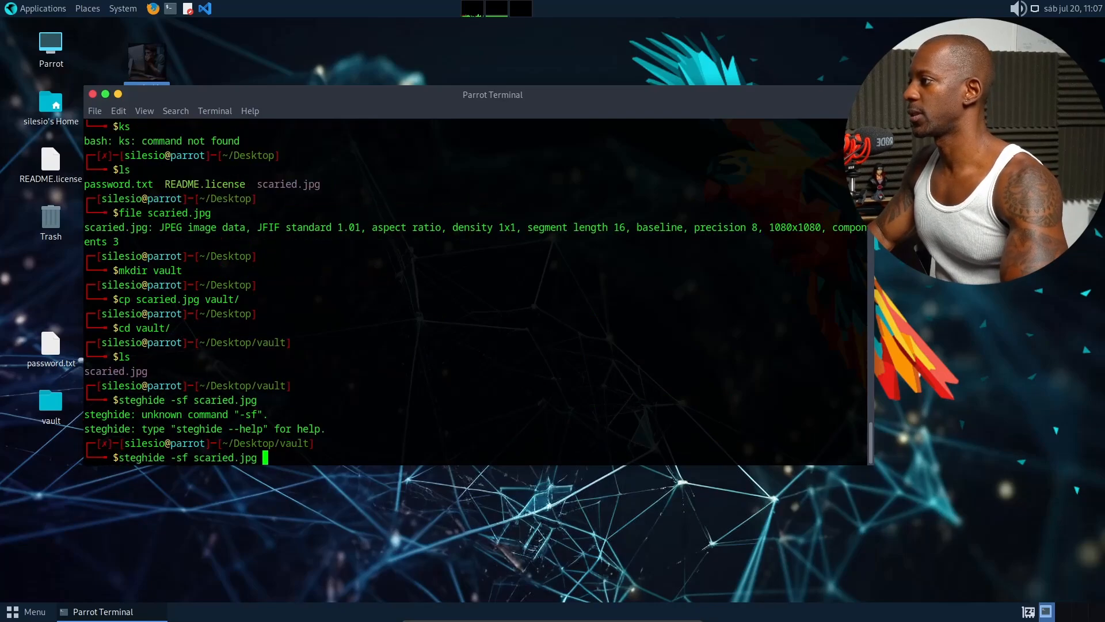
text(e)
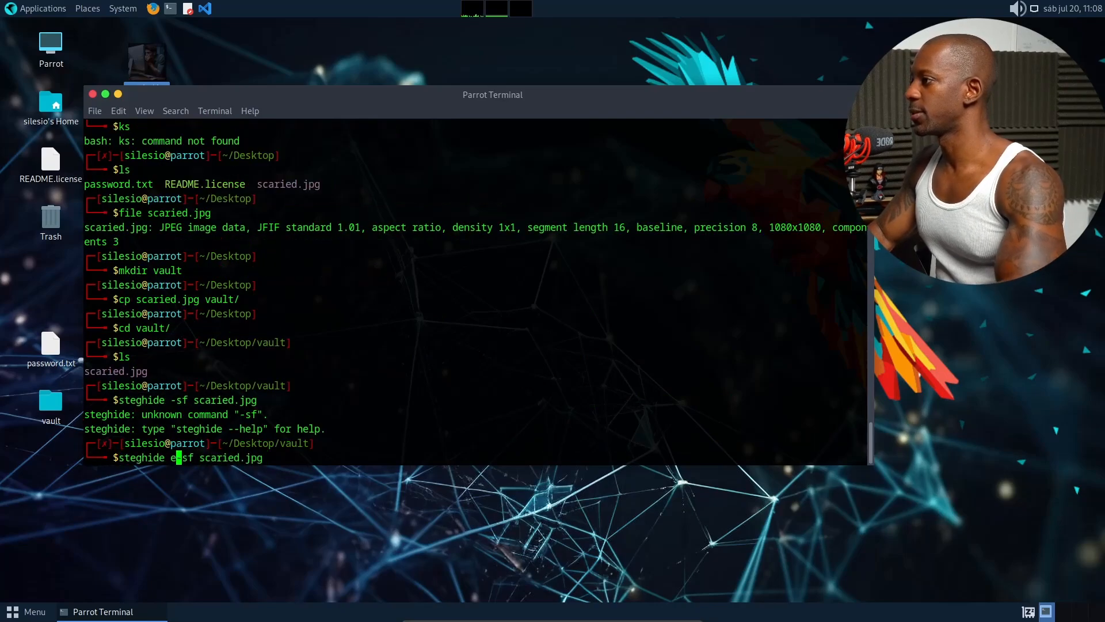
key(Return)
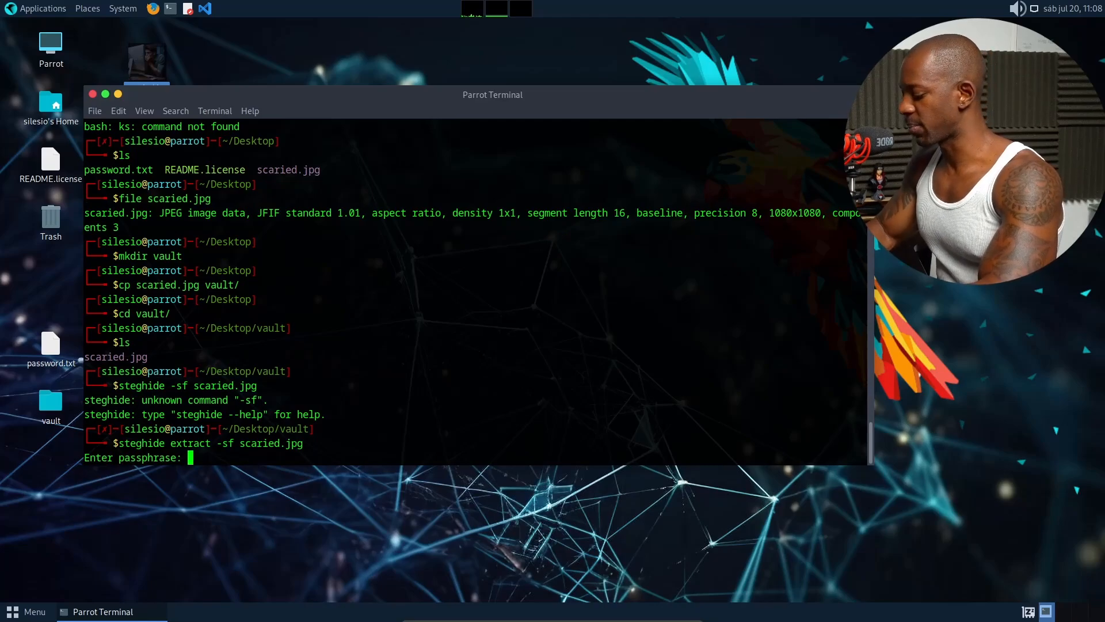
key(Return)
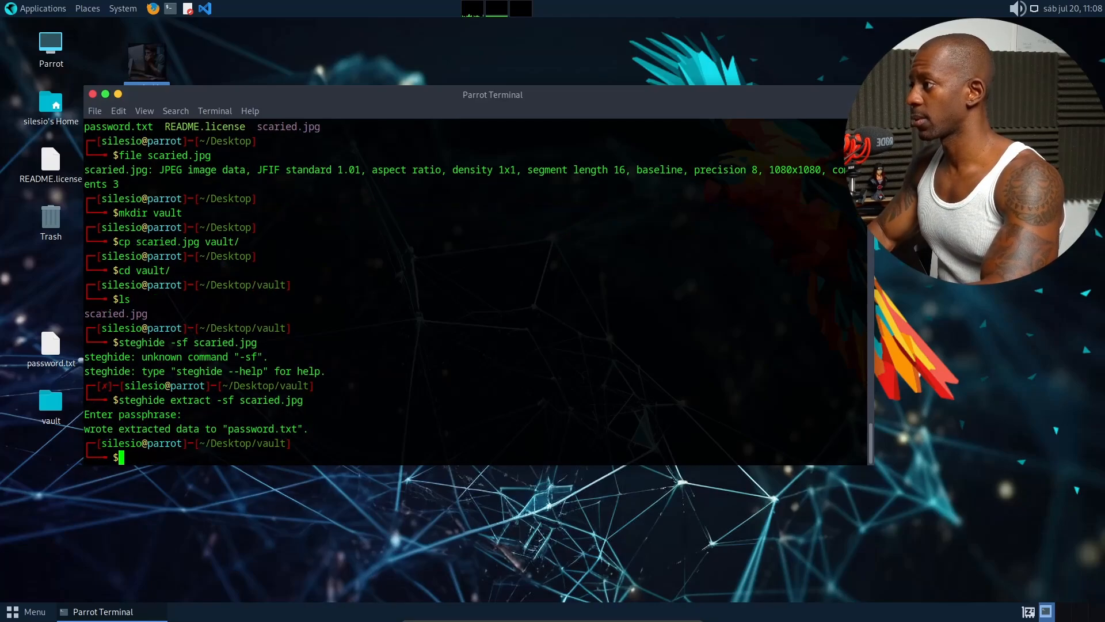